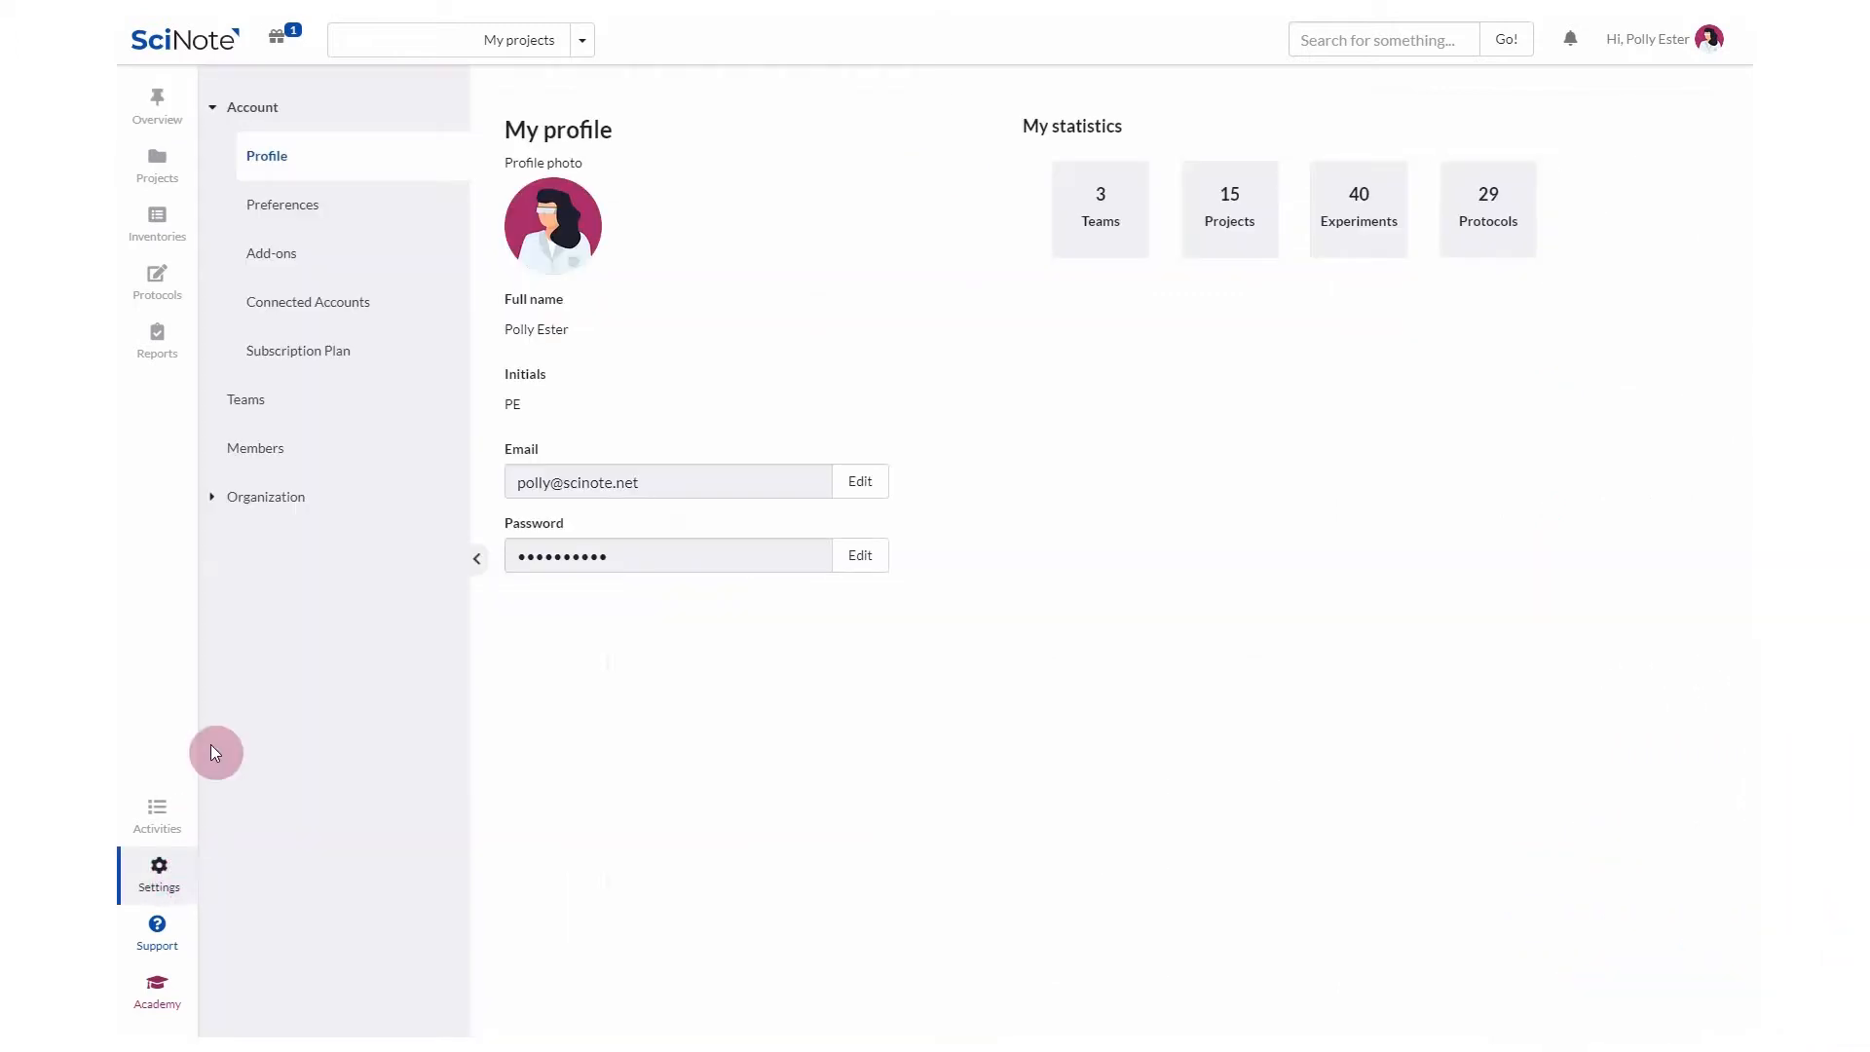
Reach the My projects team from Settings > Teams and open its audit trail
click(246, 399)
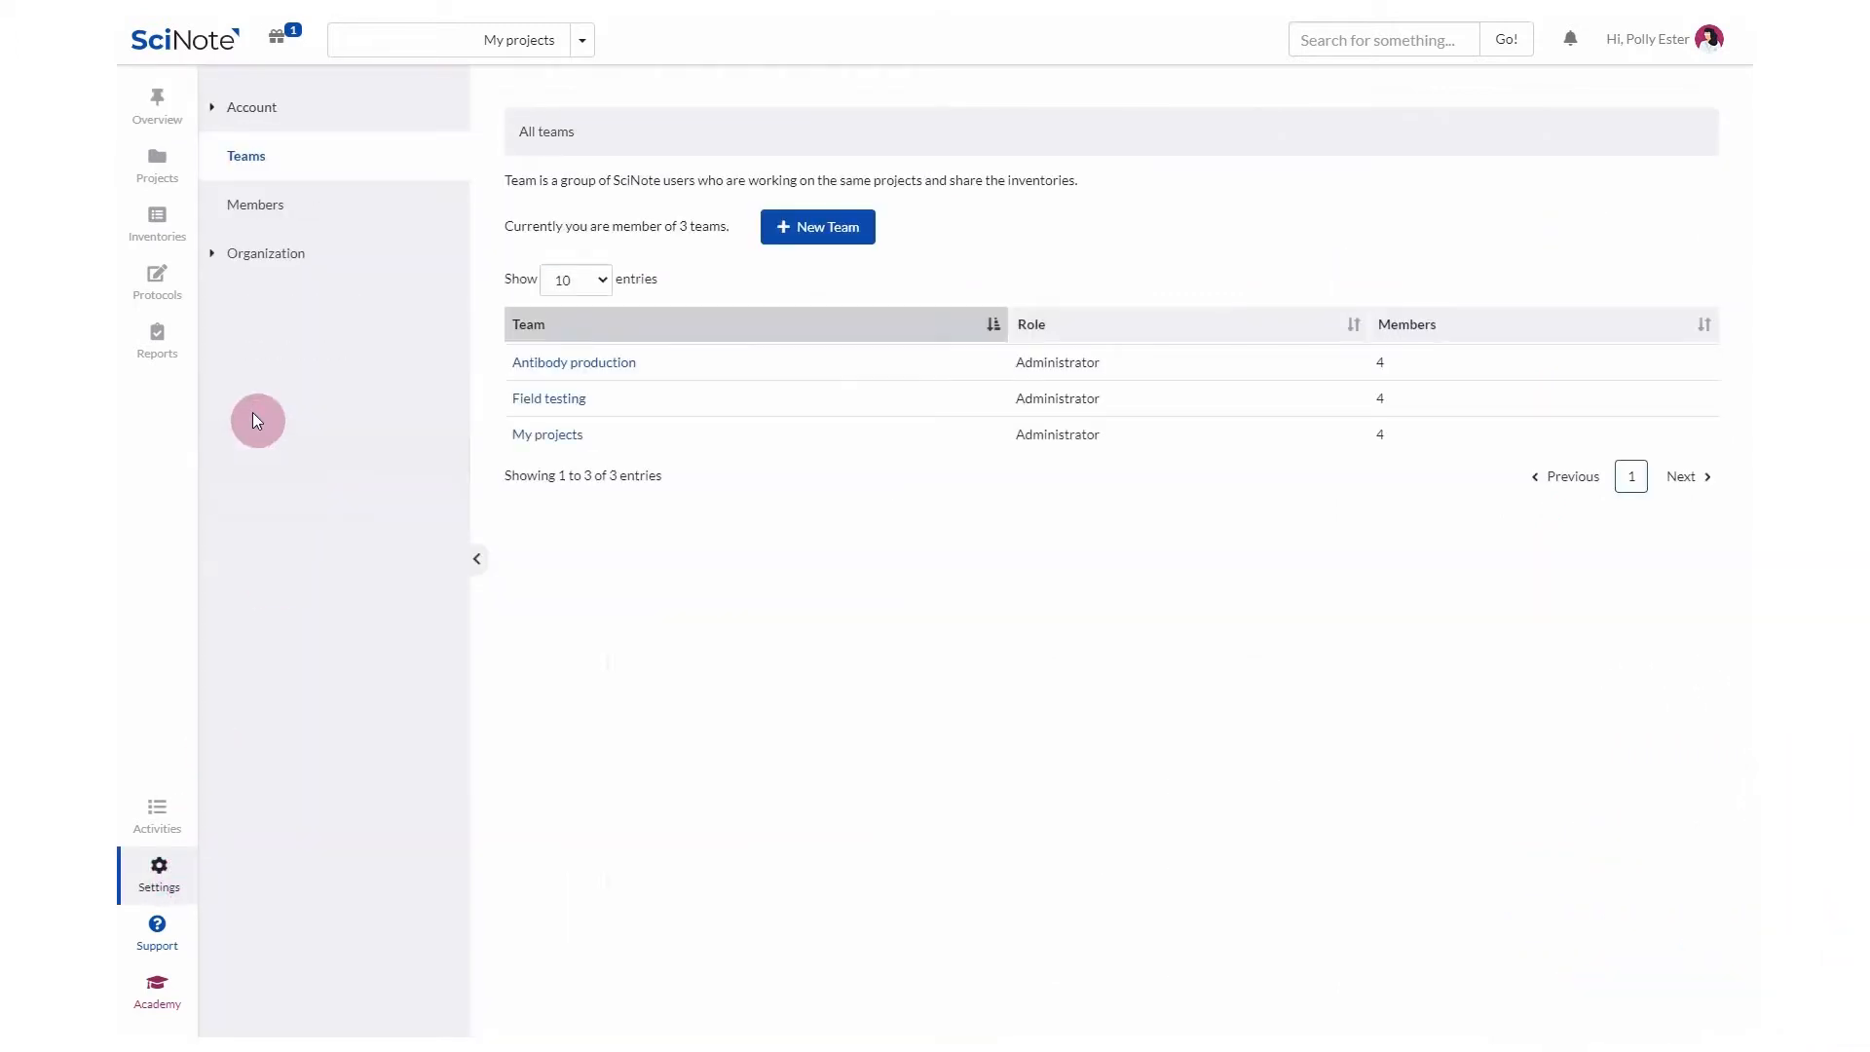
click(548, 433)
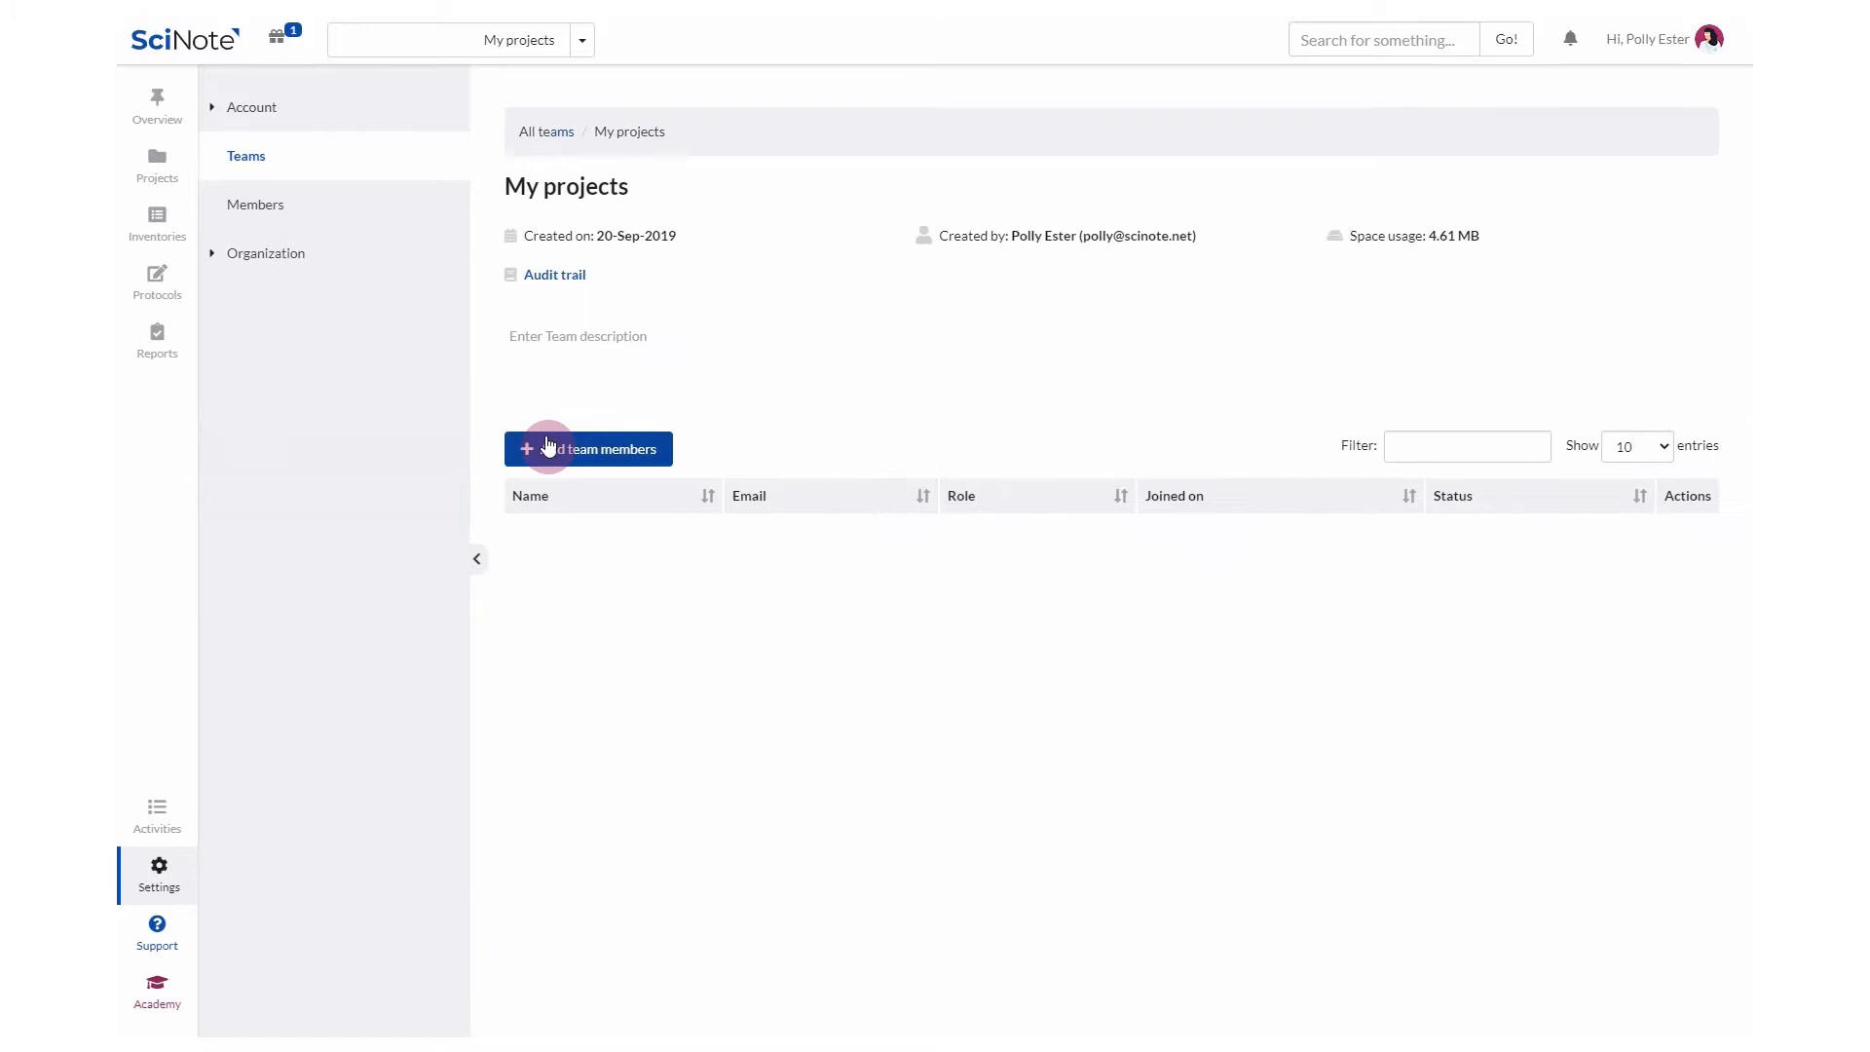
click(551, 274)
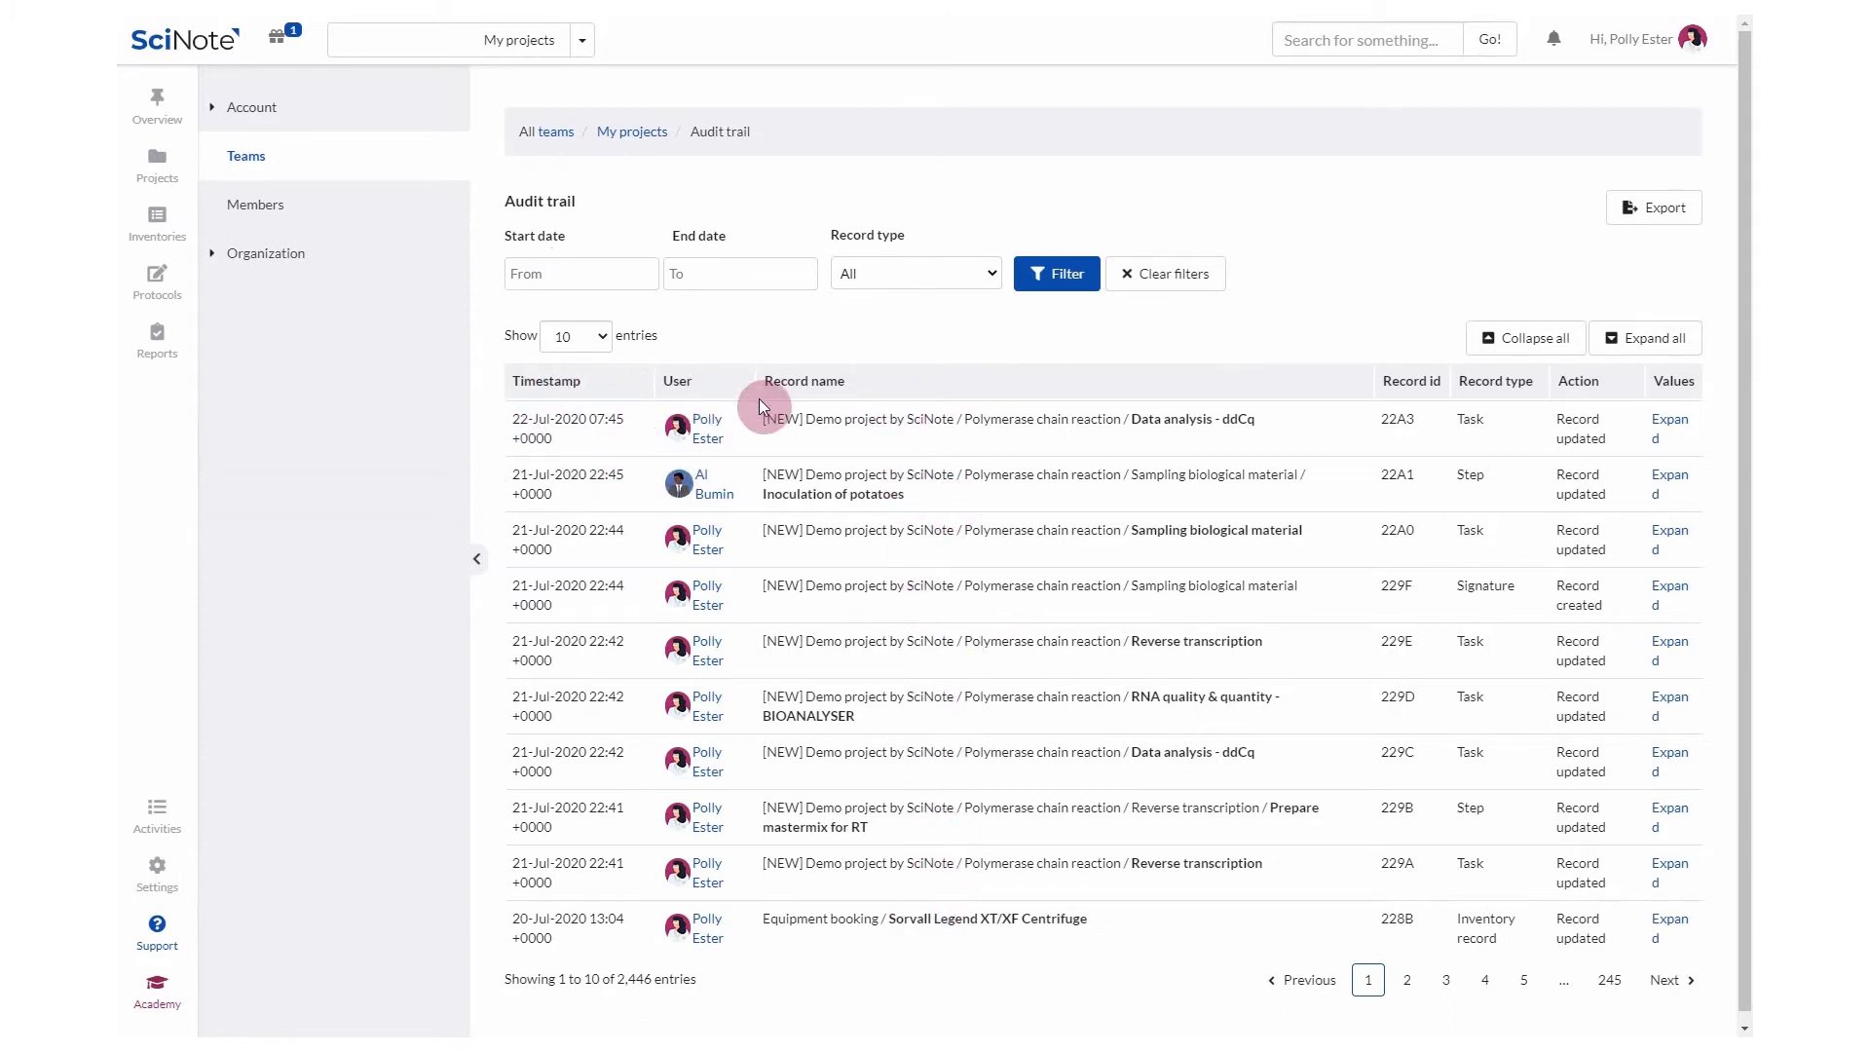
mouse_move(1006, 469)
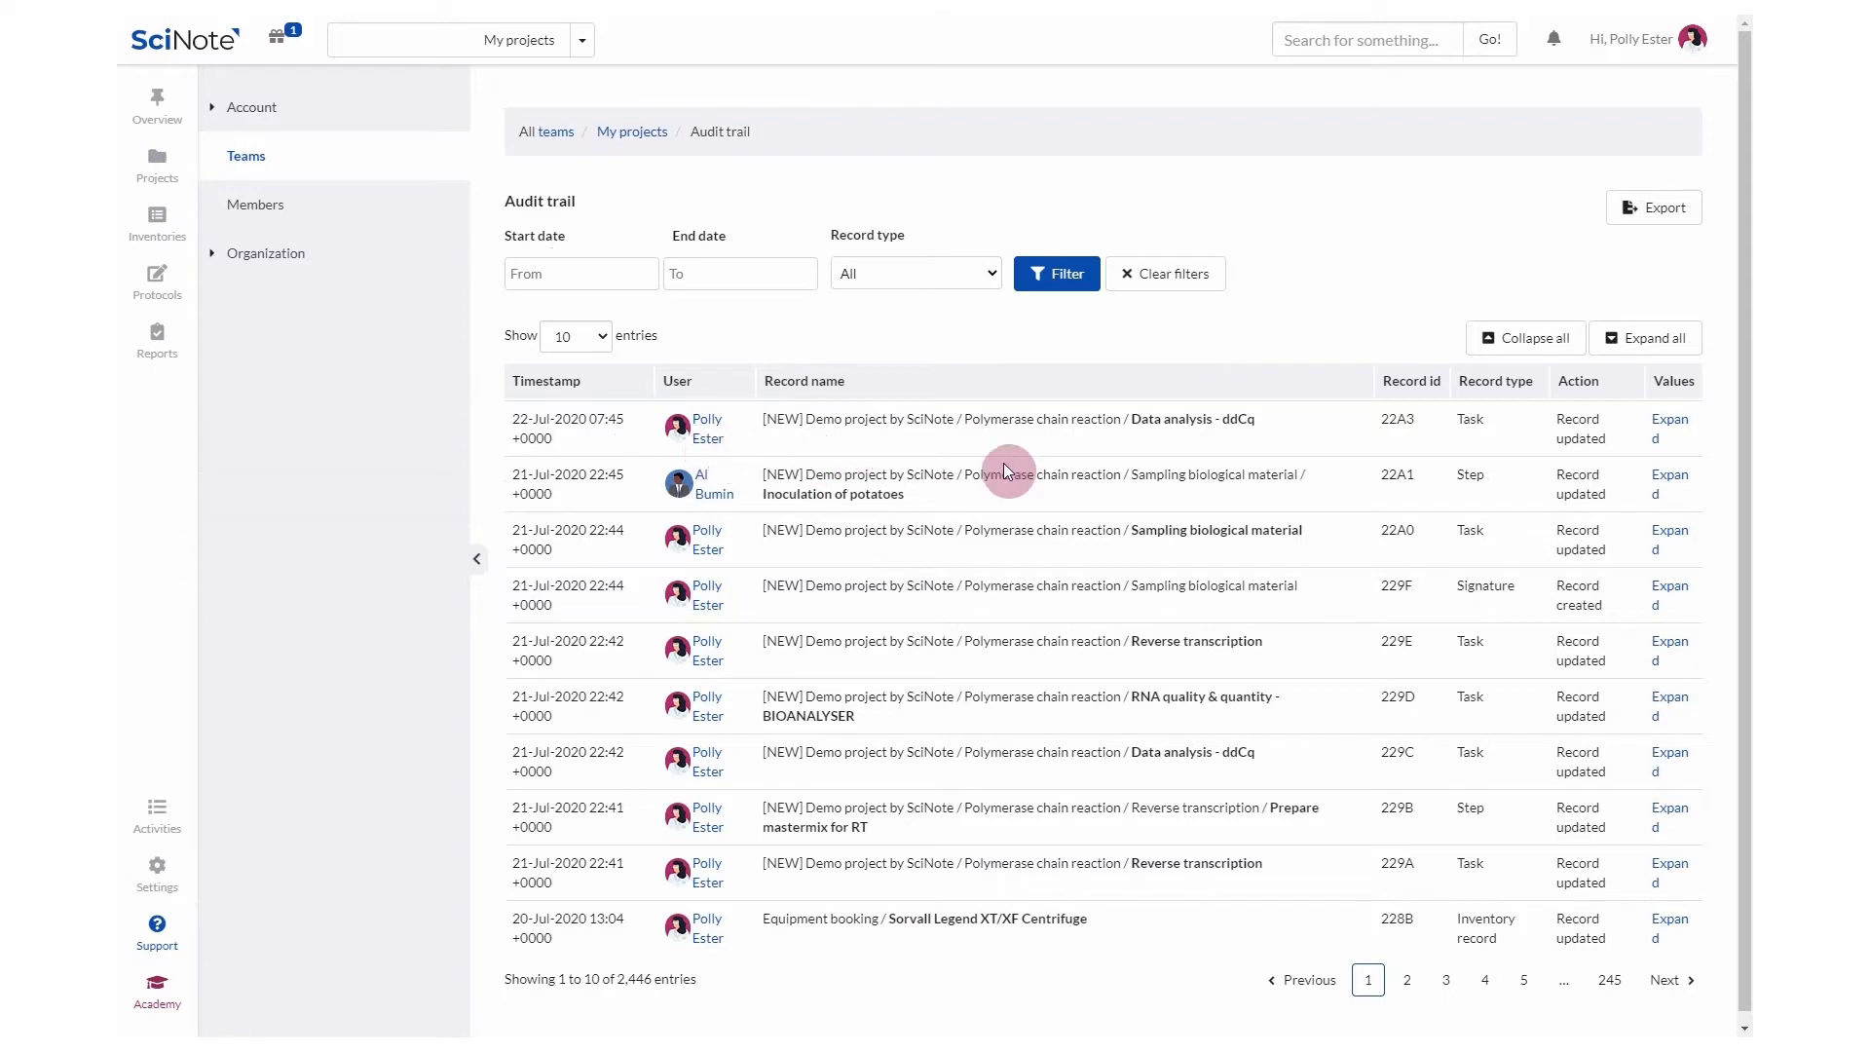
mouse_move(1434, 426)
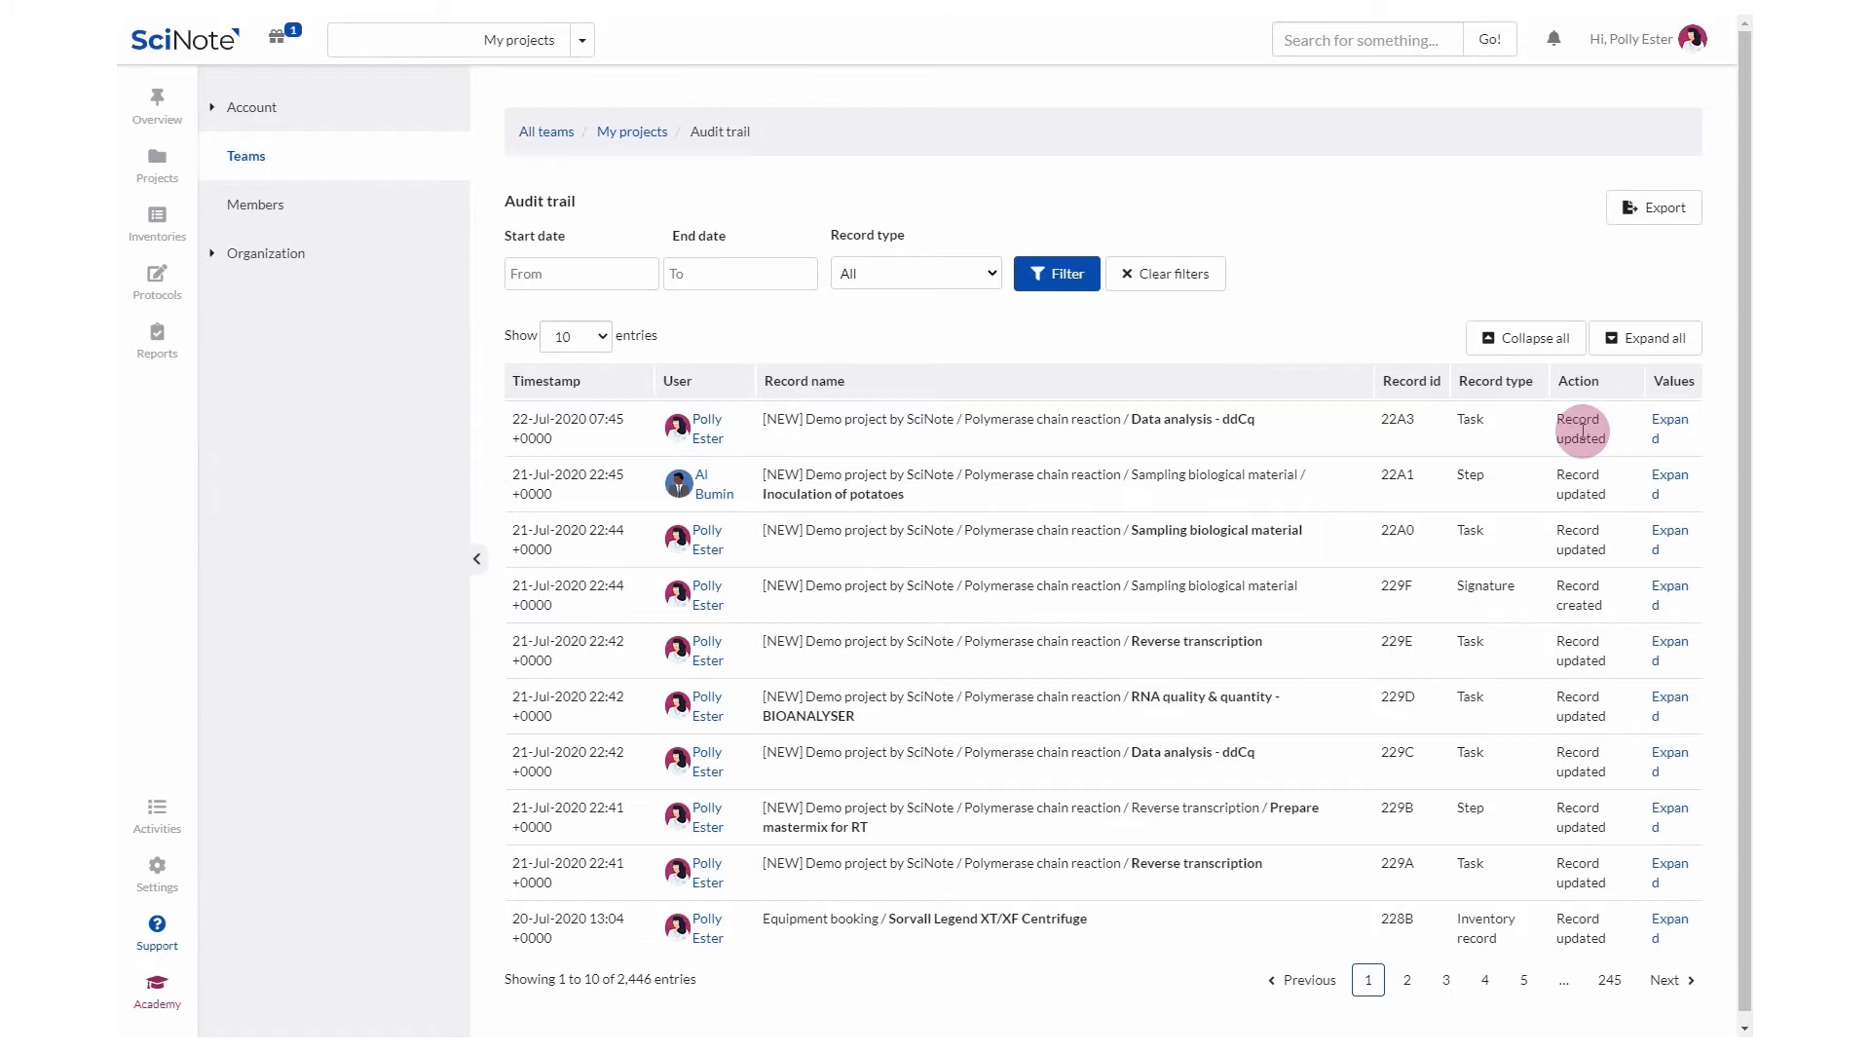
mouse_move(1685, 450)
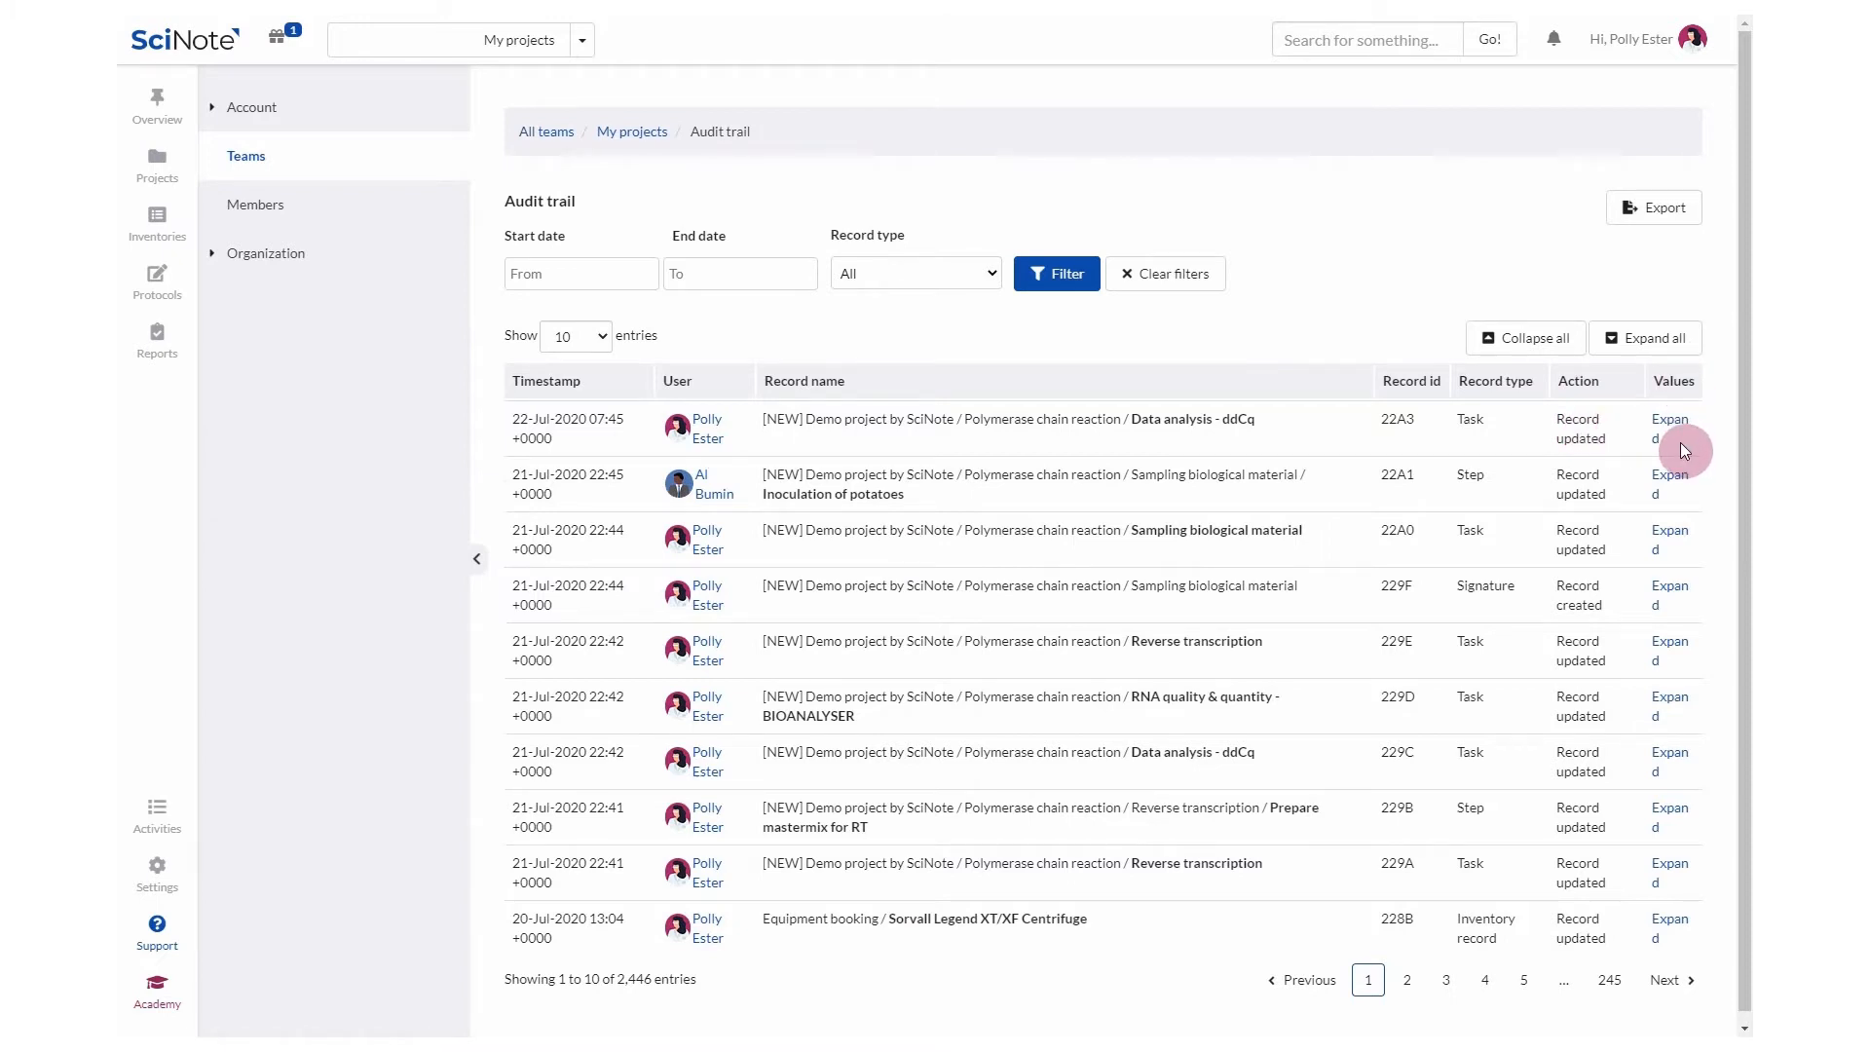
mouse_move(1724, 444)
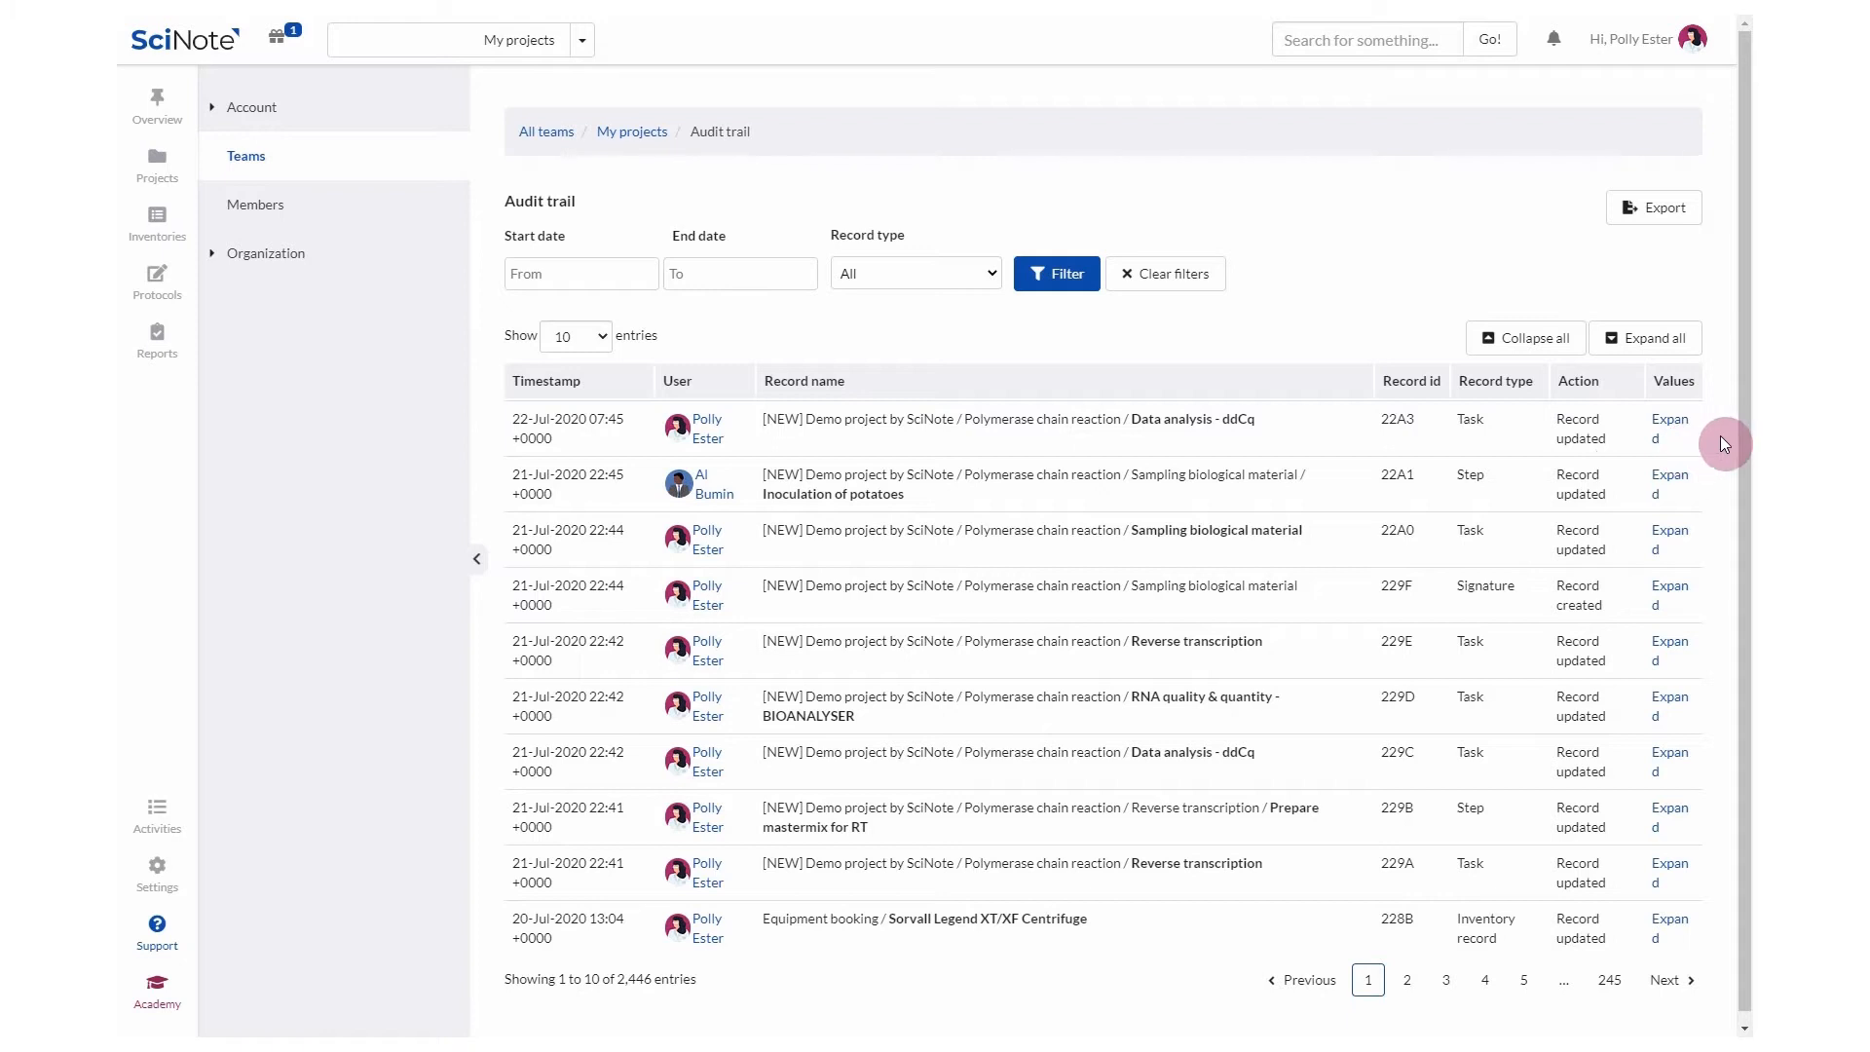
mouse_move(1718, 523)
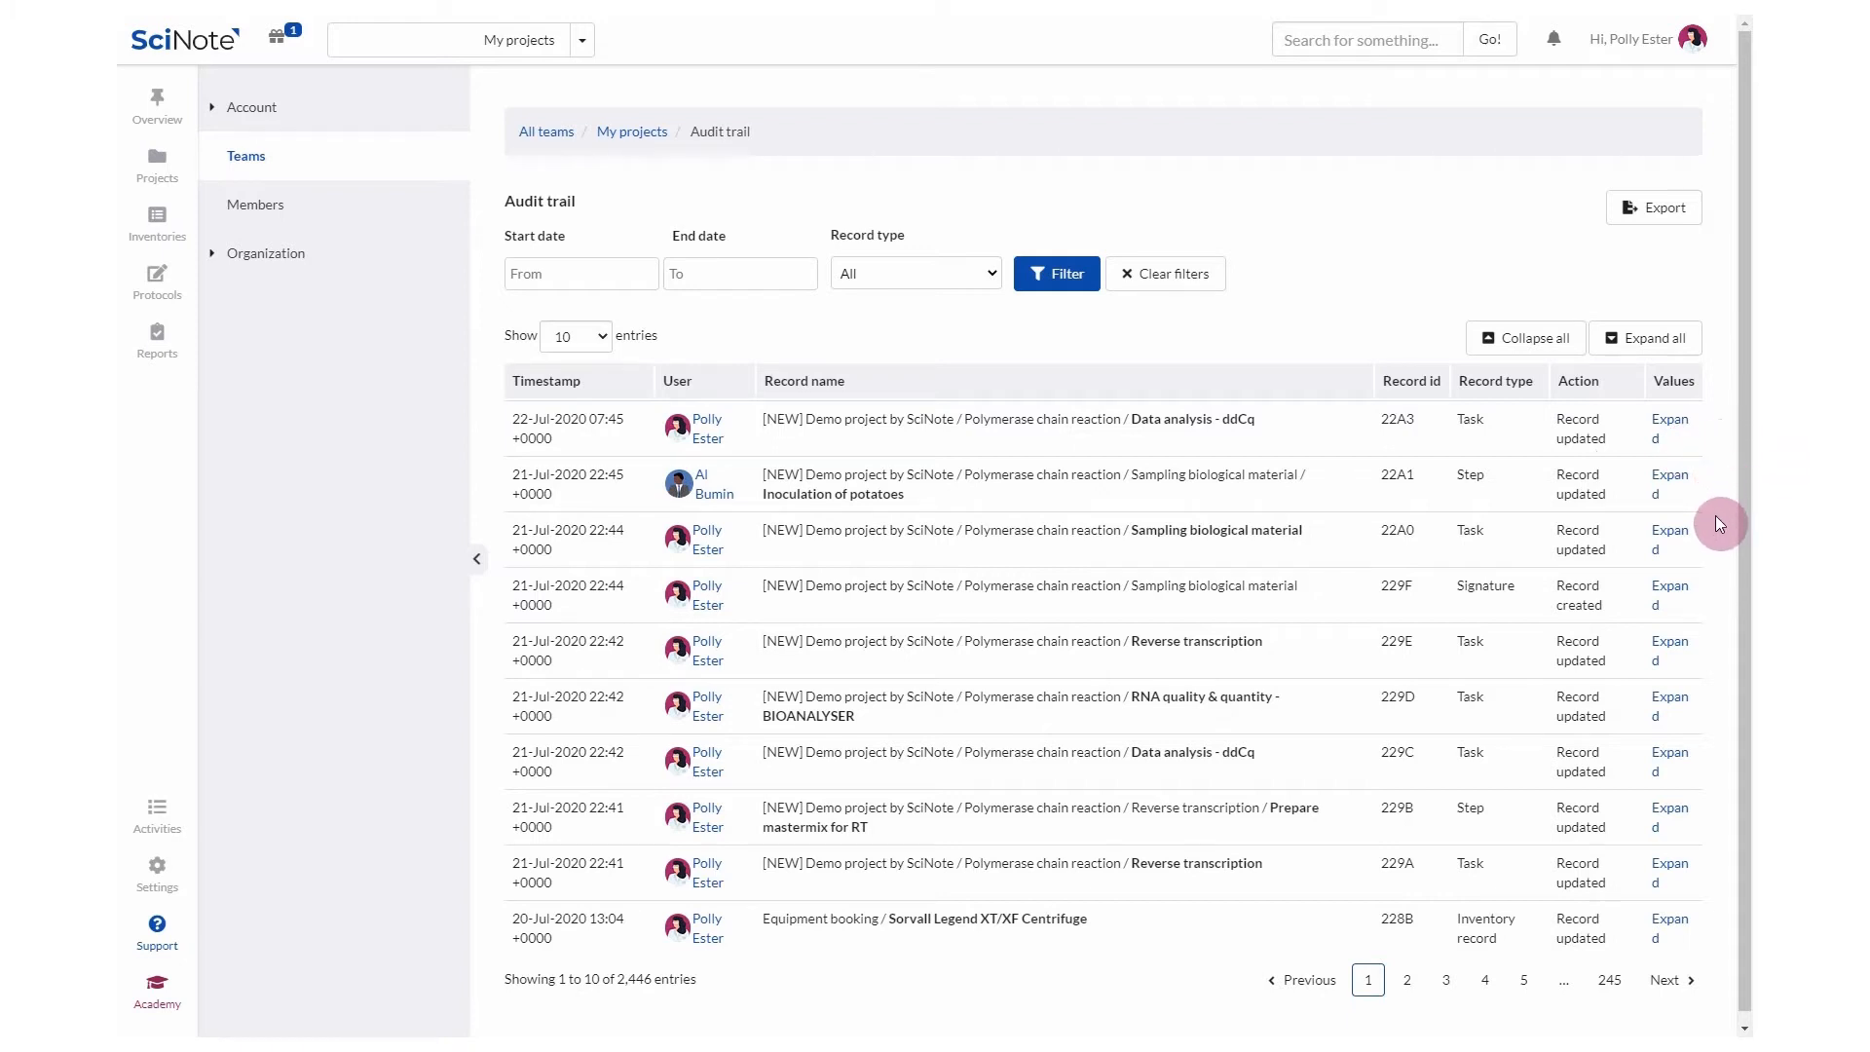
click(1670, 484)
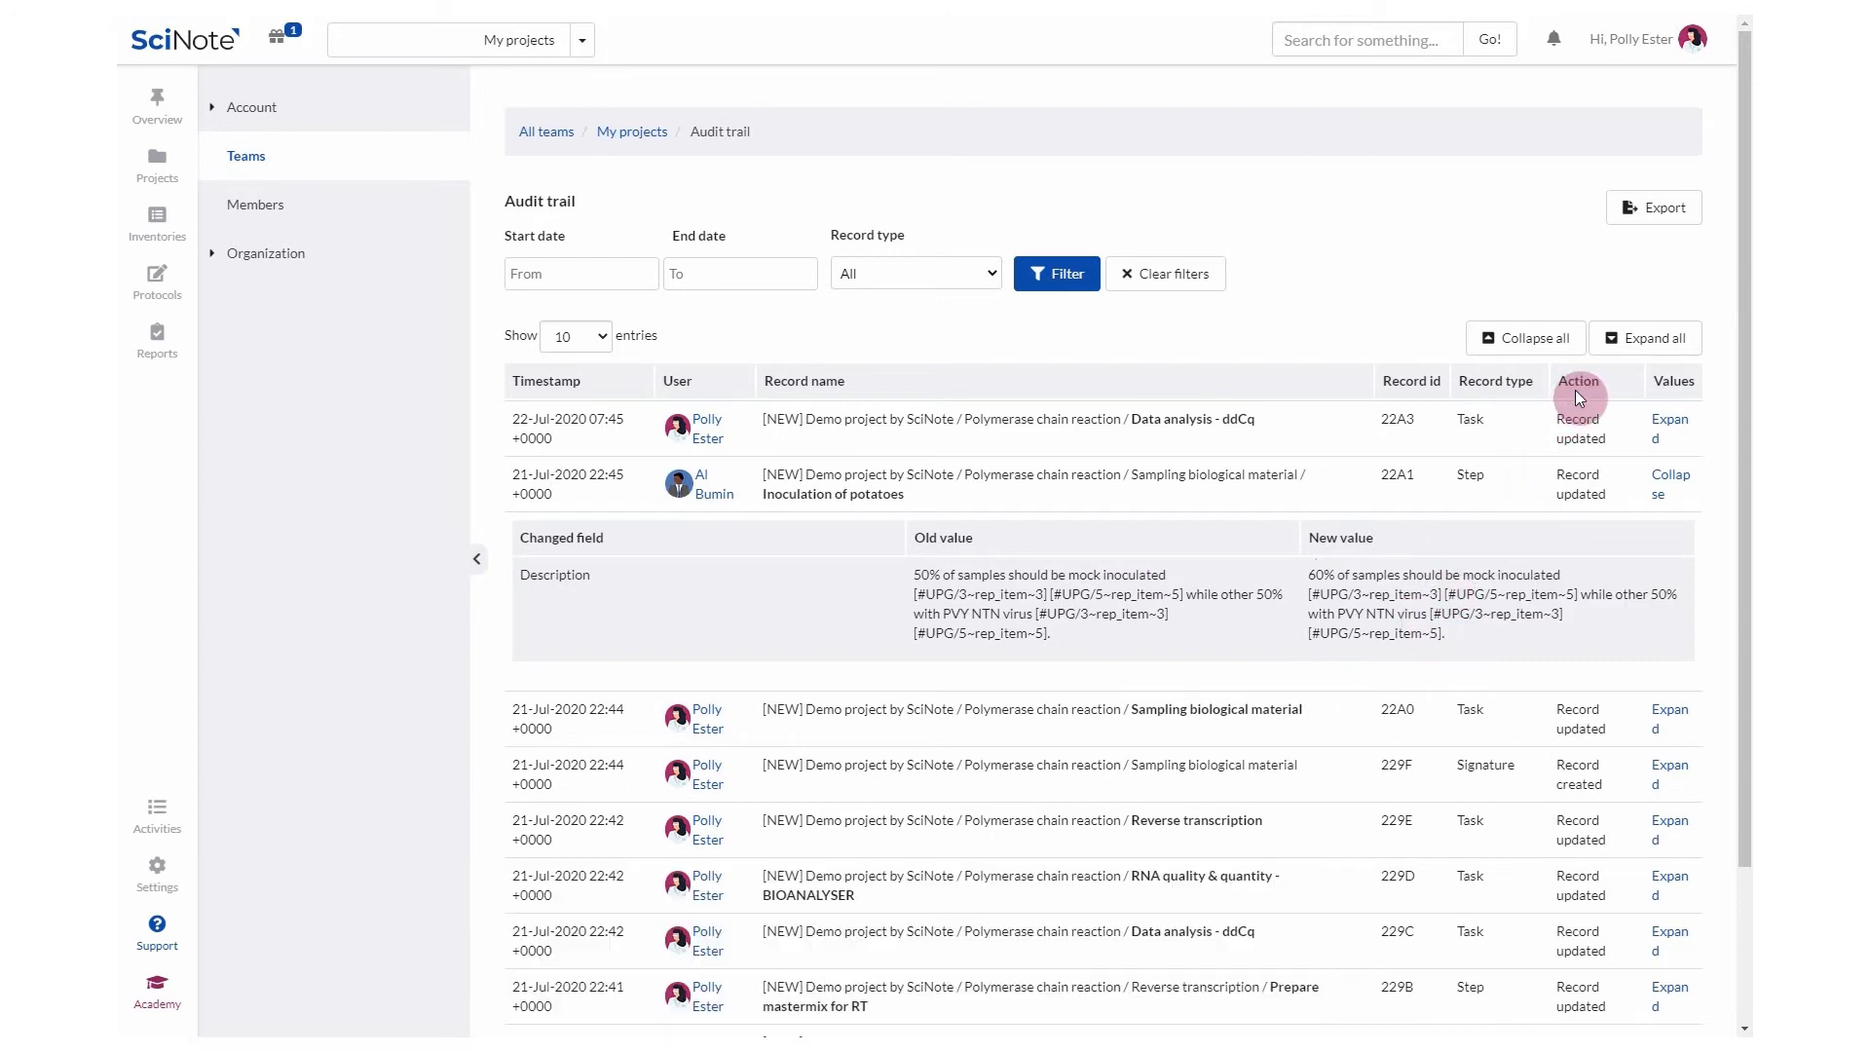
click(1531, 337)
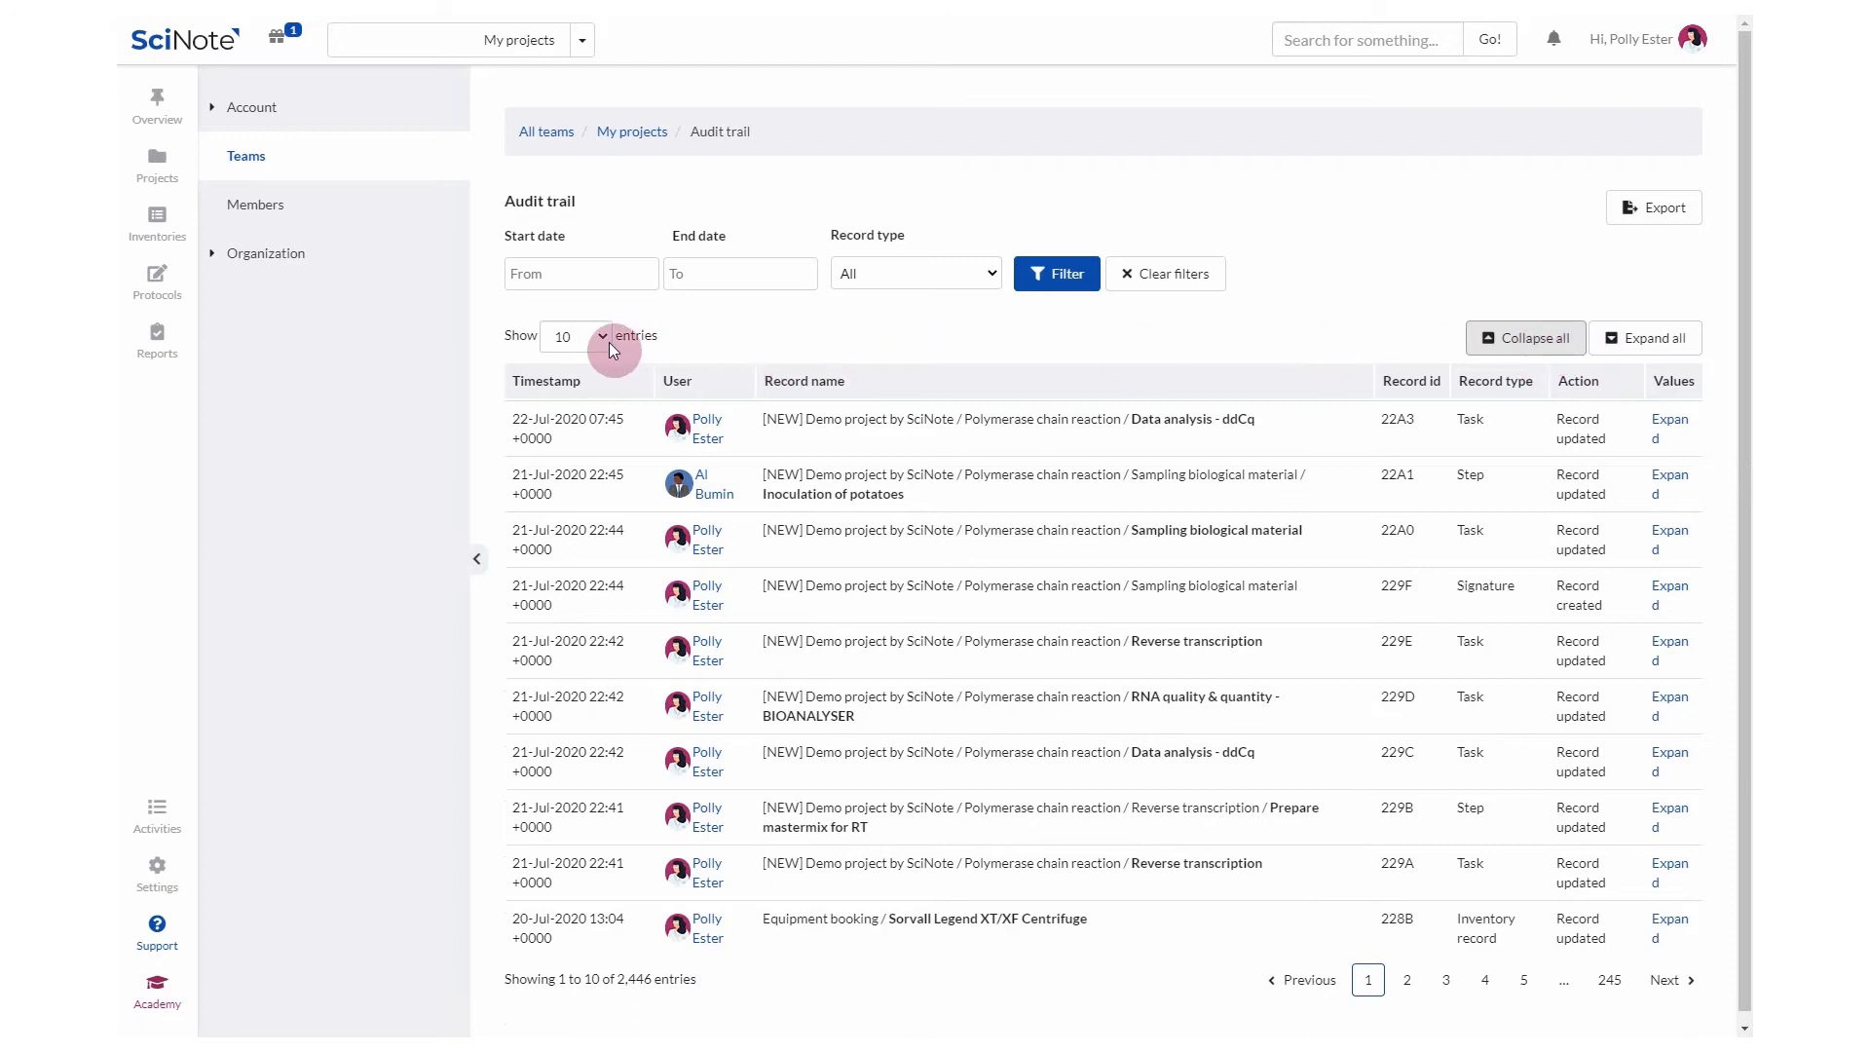
Show 25 entries per page and filter to Protocol records from 1.4.2020 to 22.7.2020
click(574, 335)
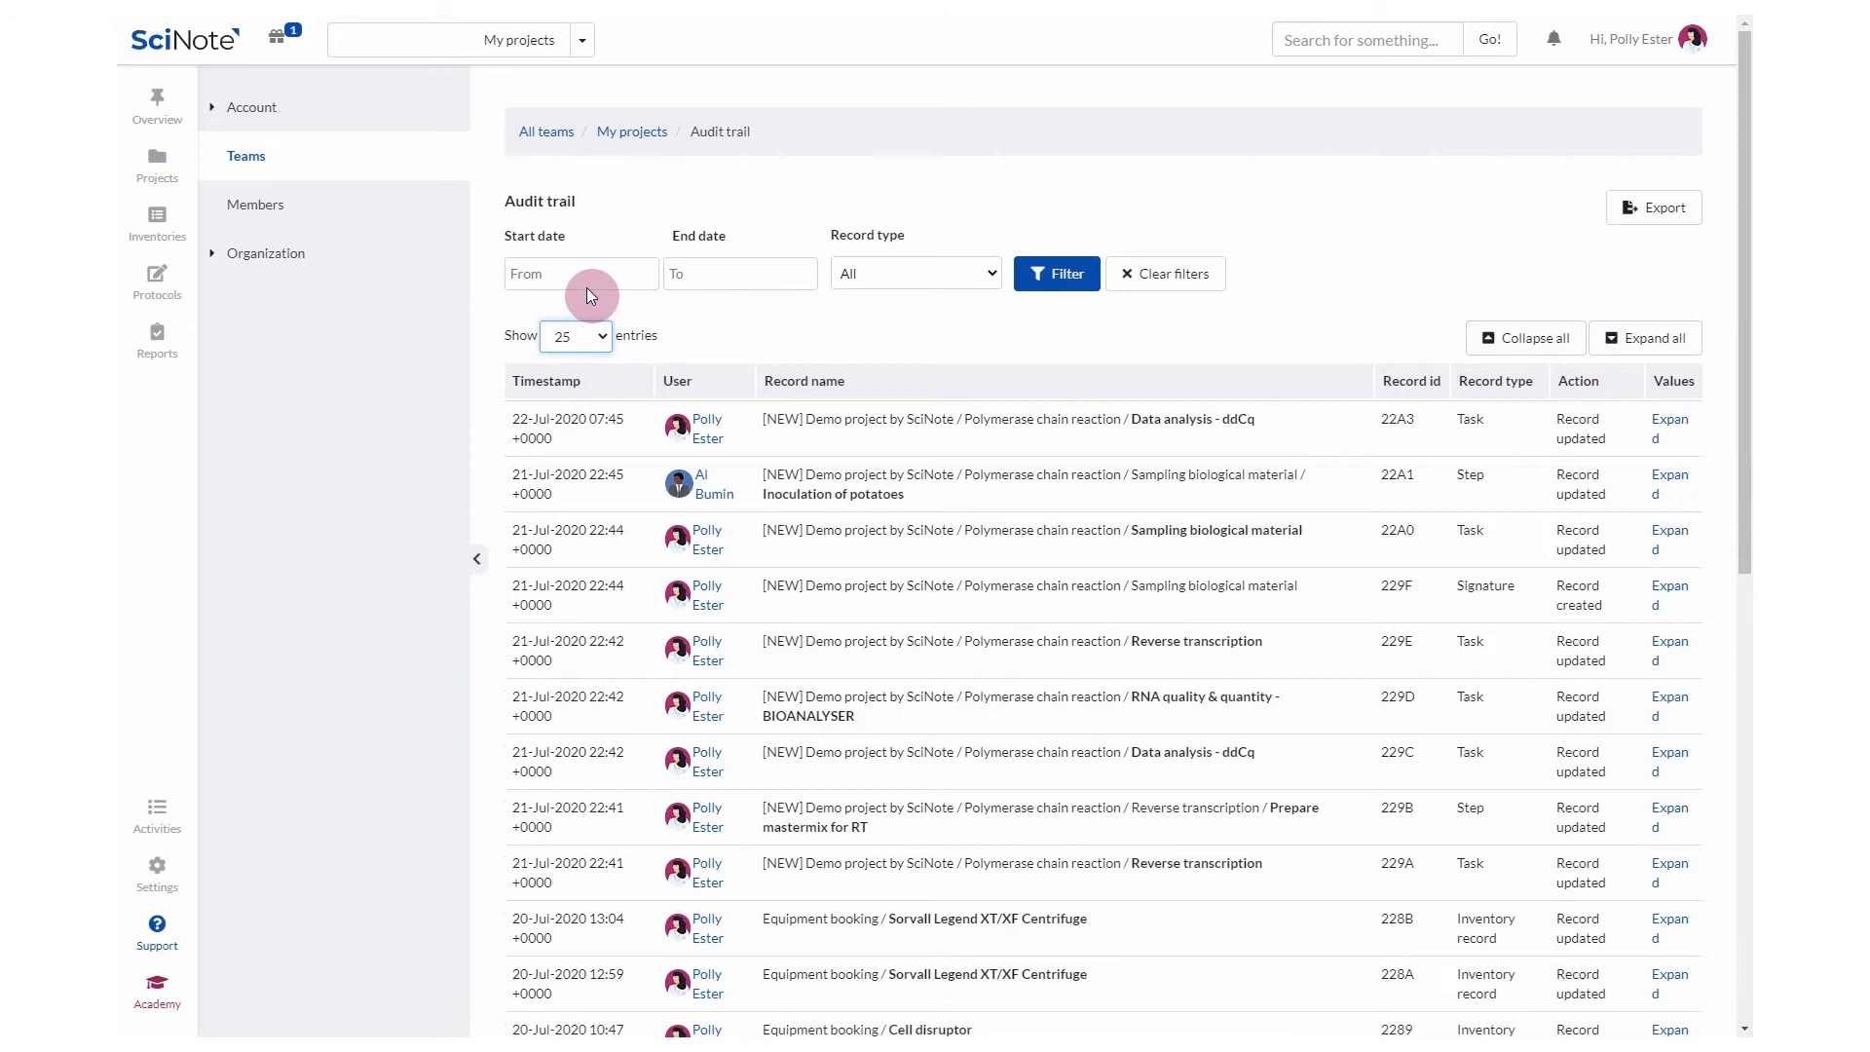
click(580, 273)
text(1.4.2020 09:55)
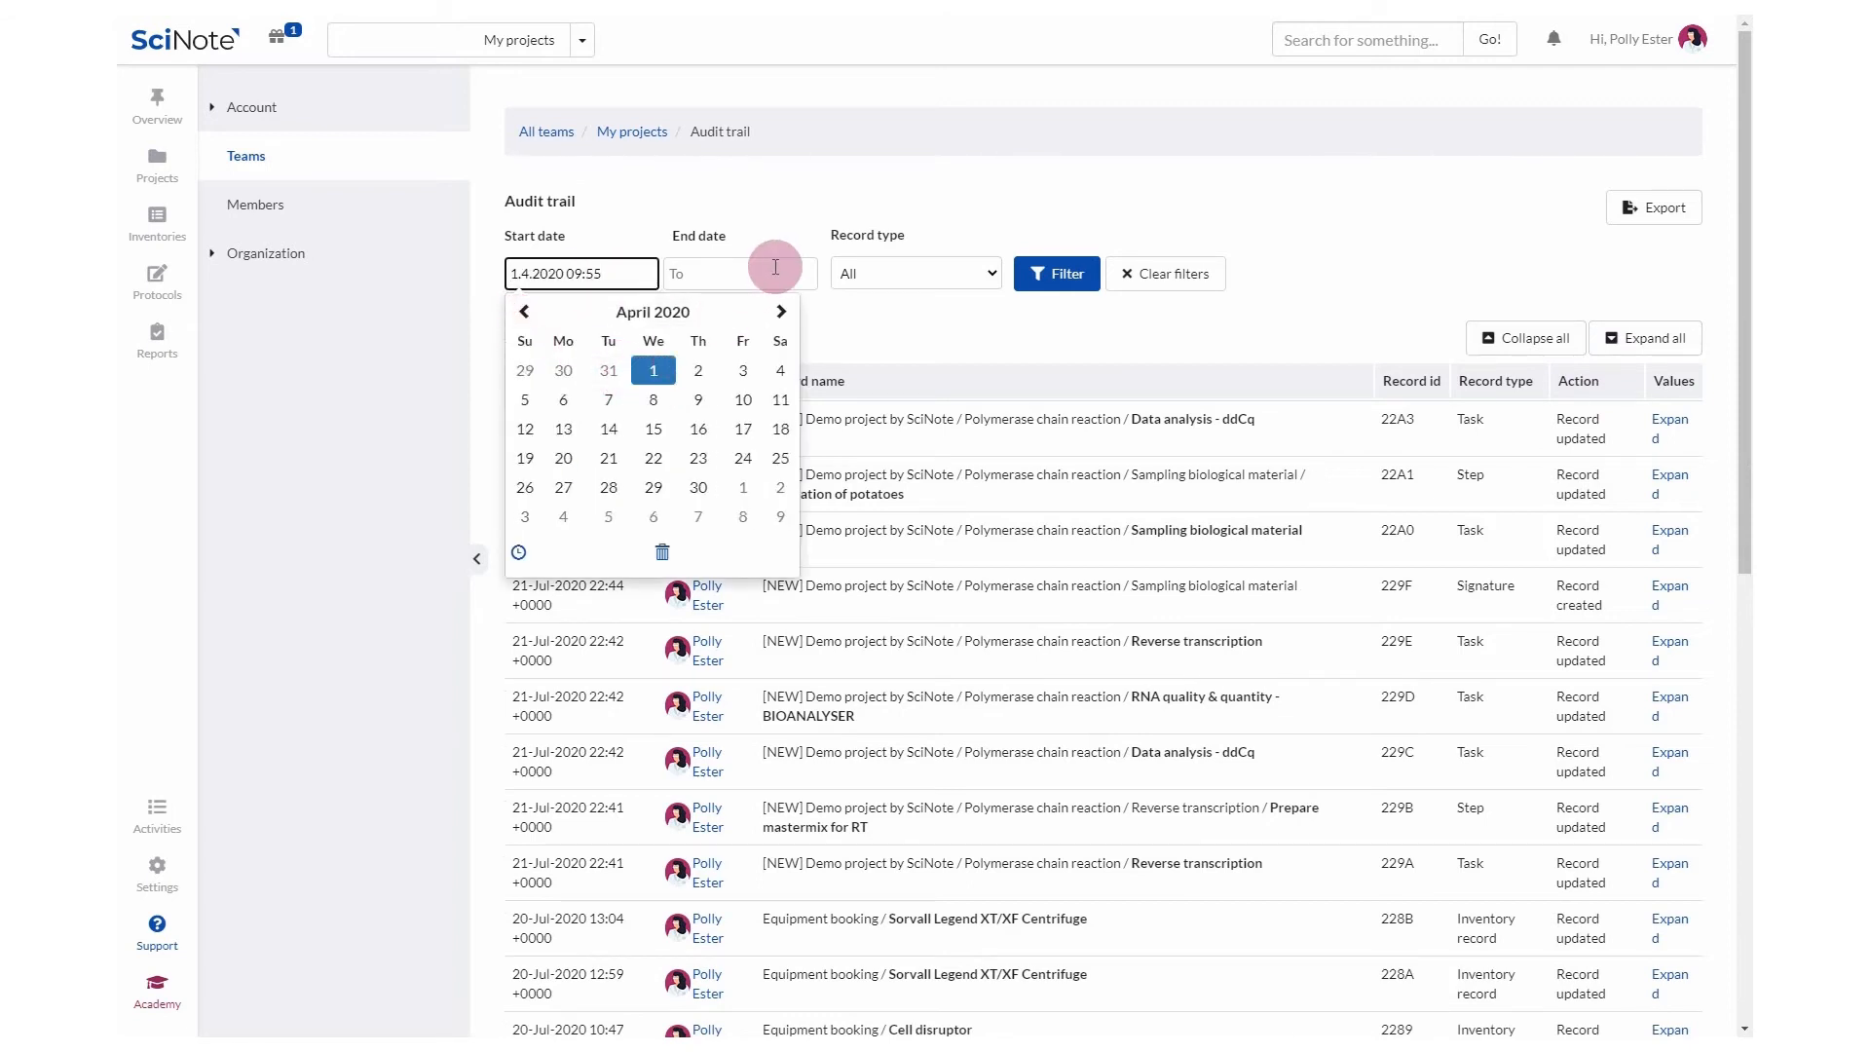
click(810, 458)
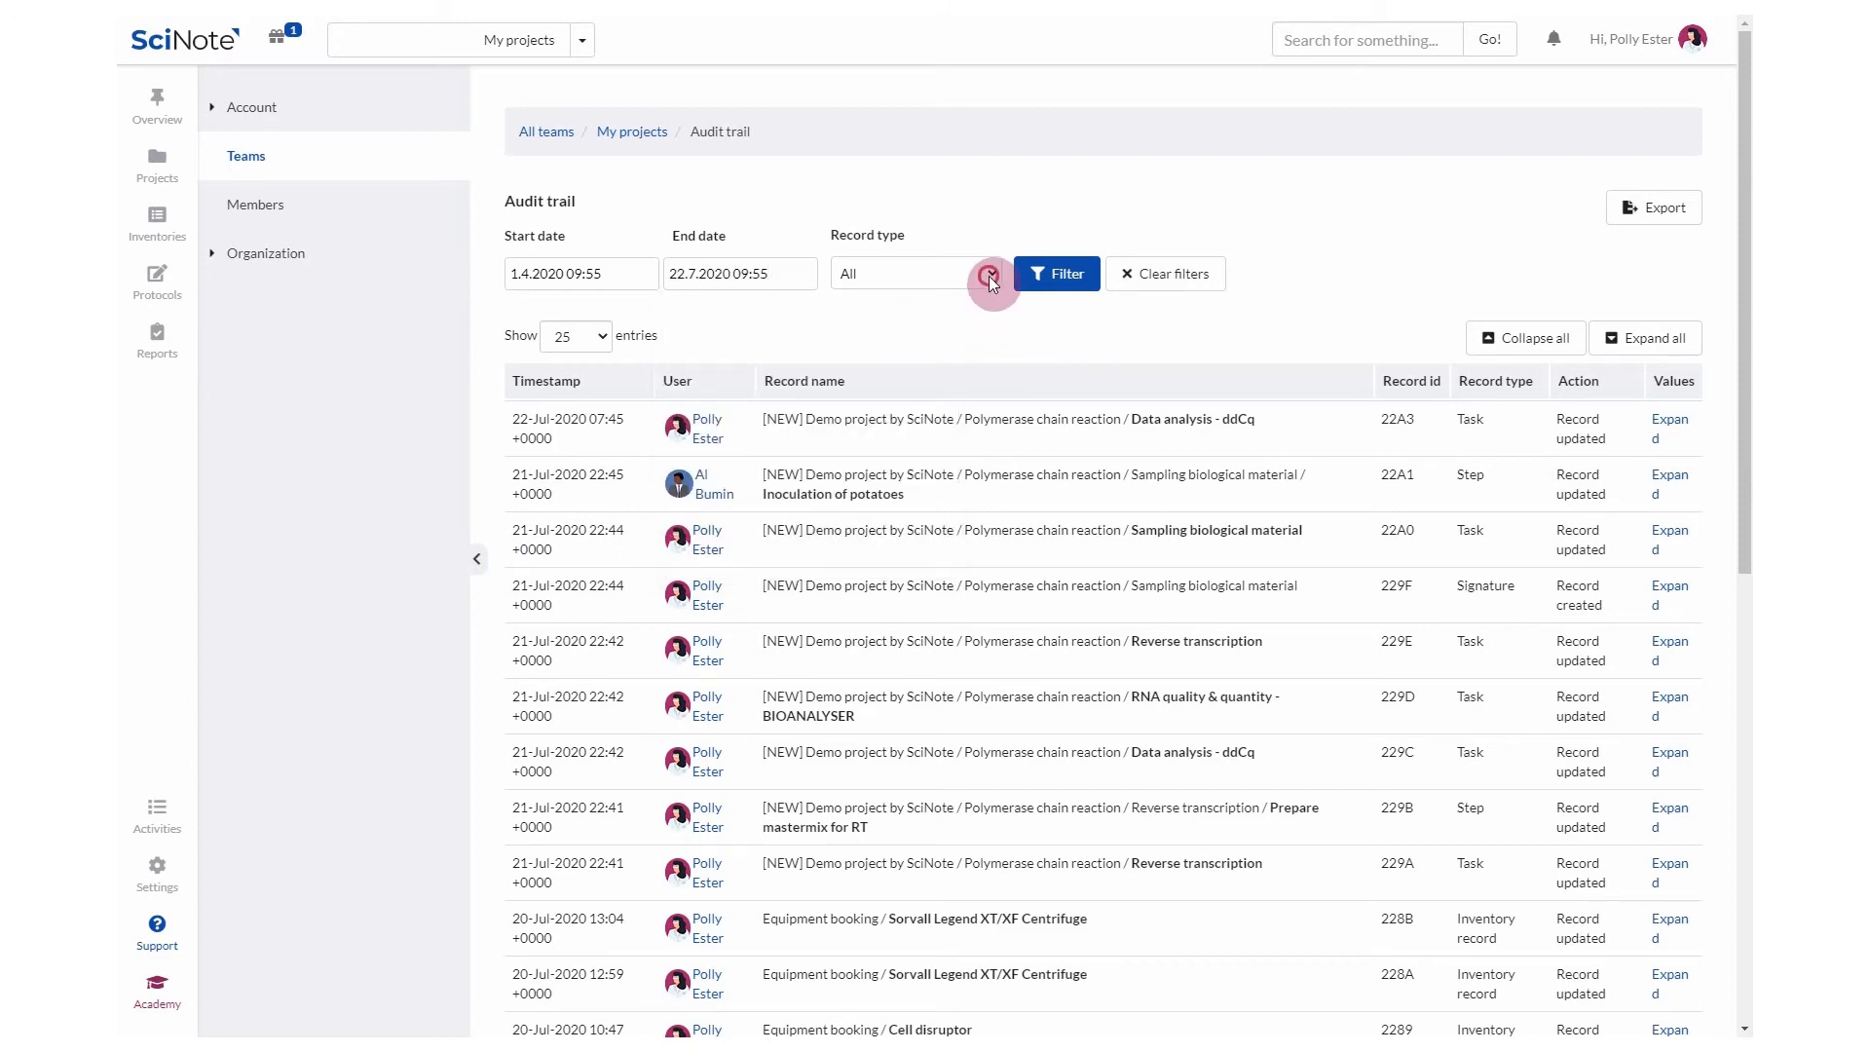
click(916, 272)
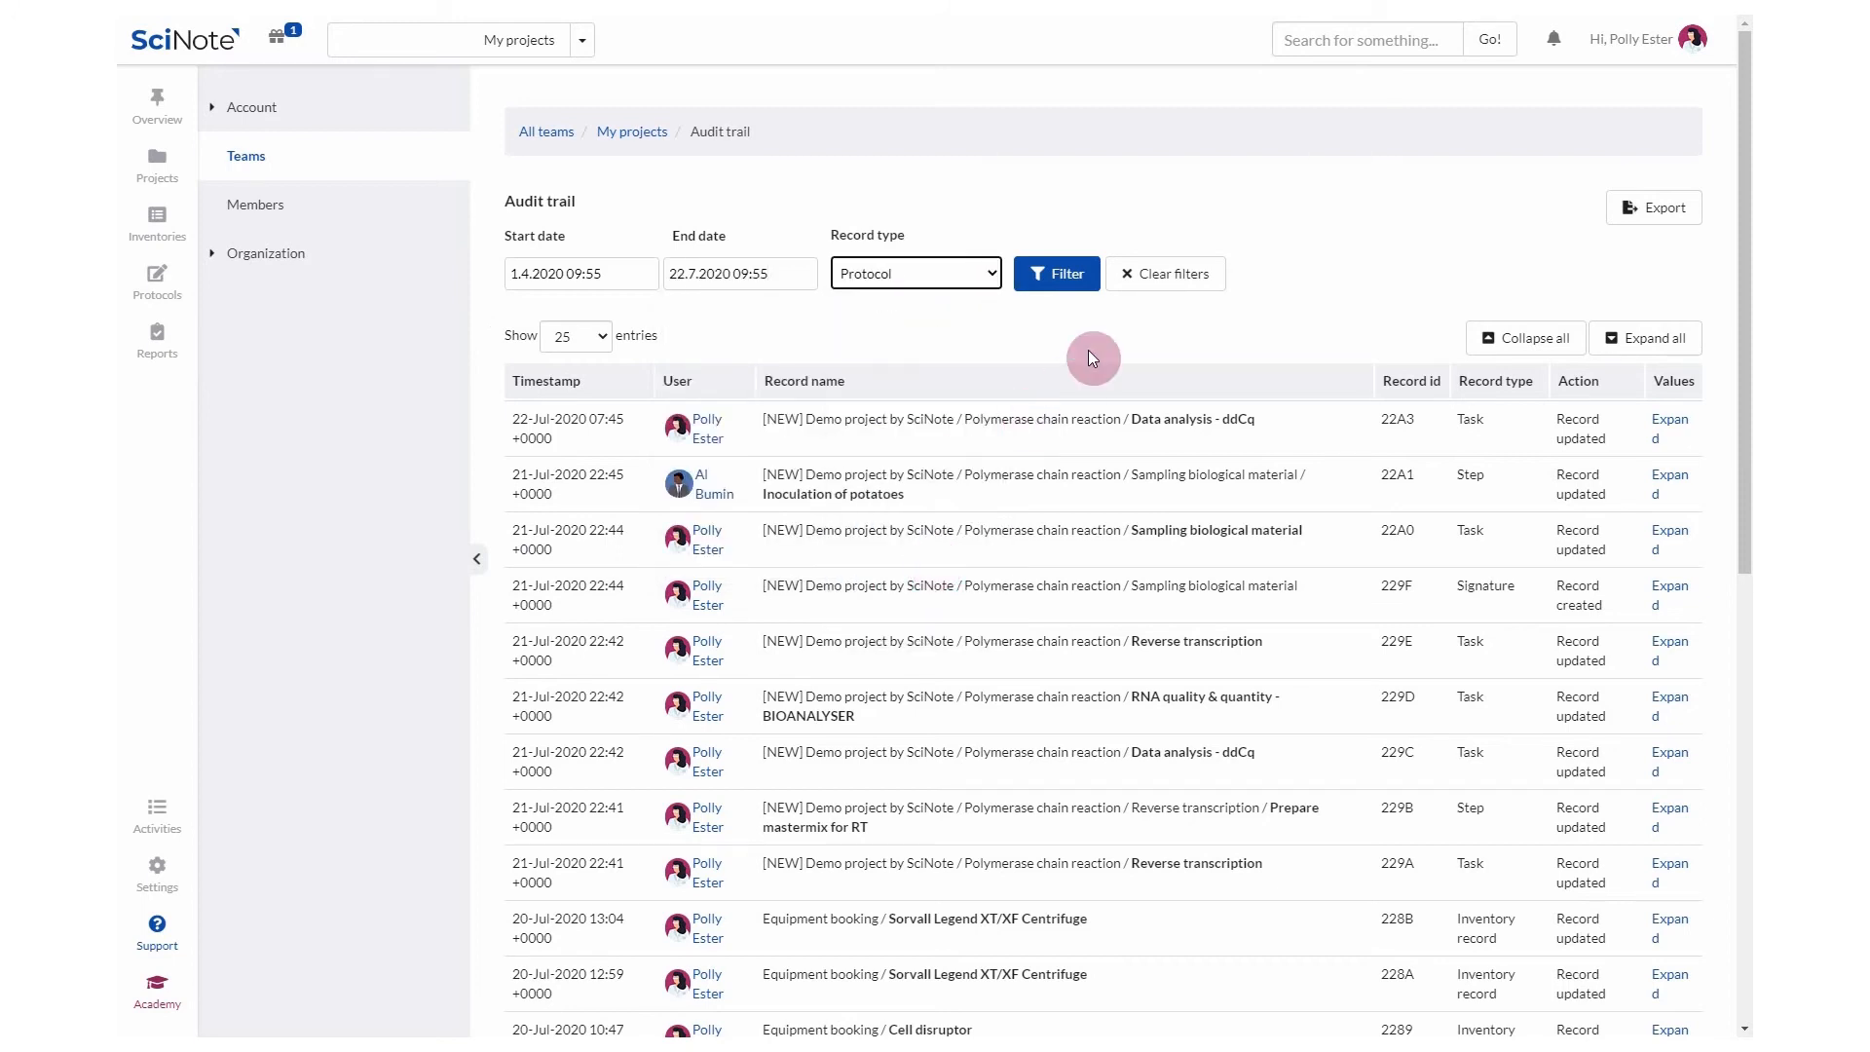
click(1054, 273)
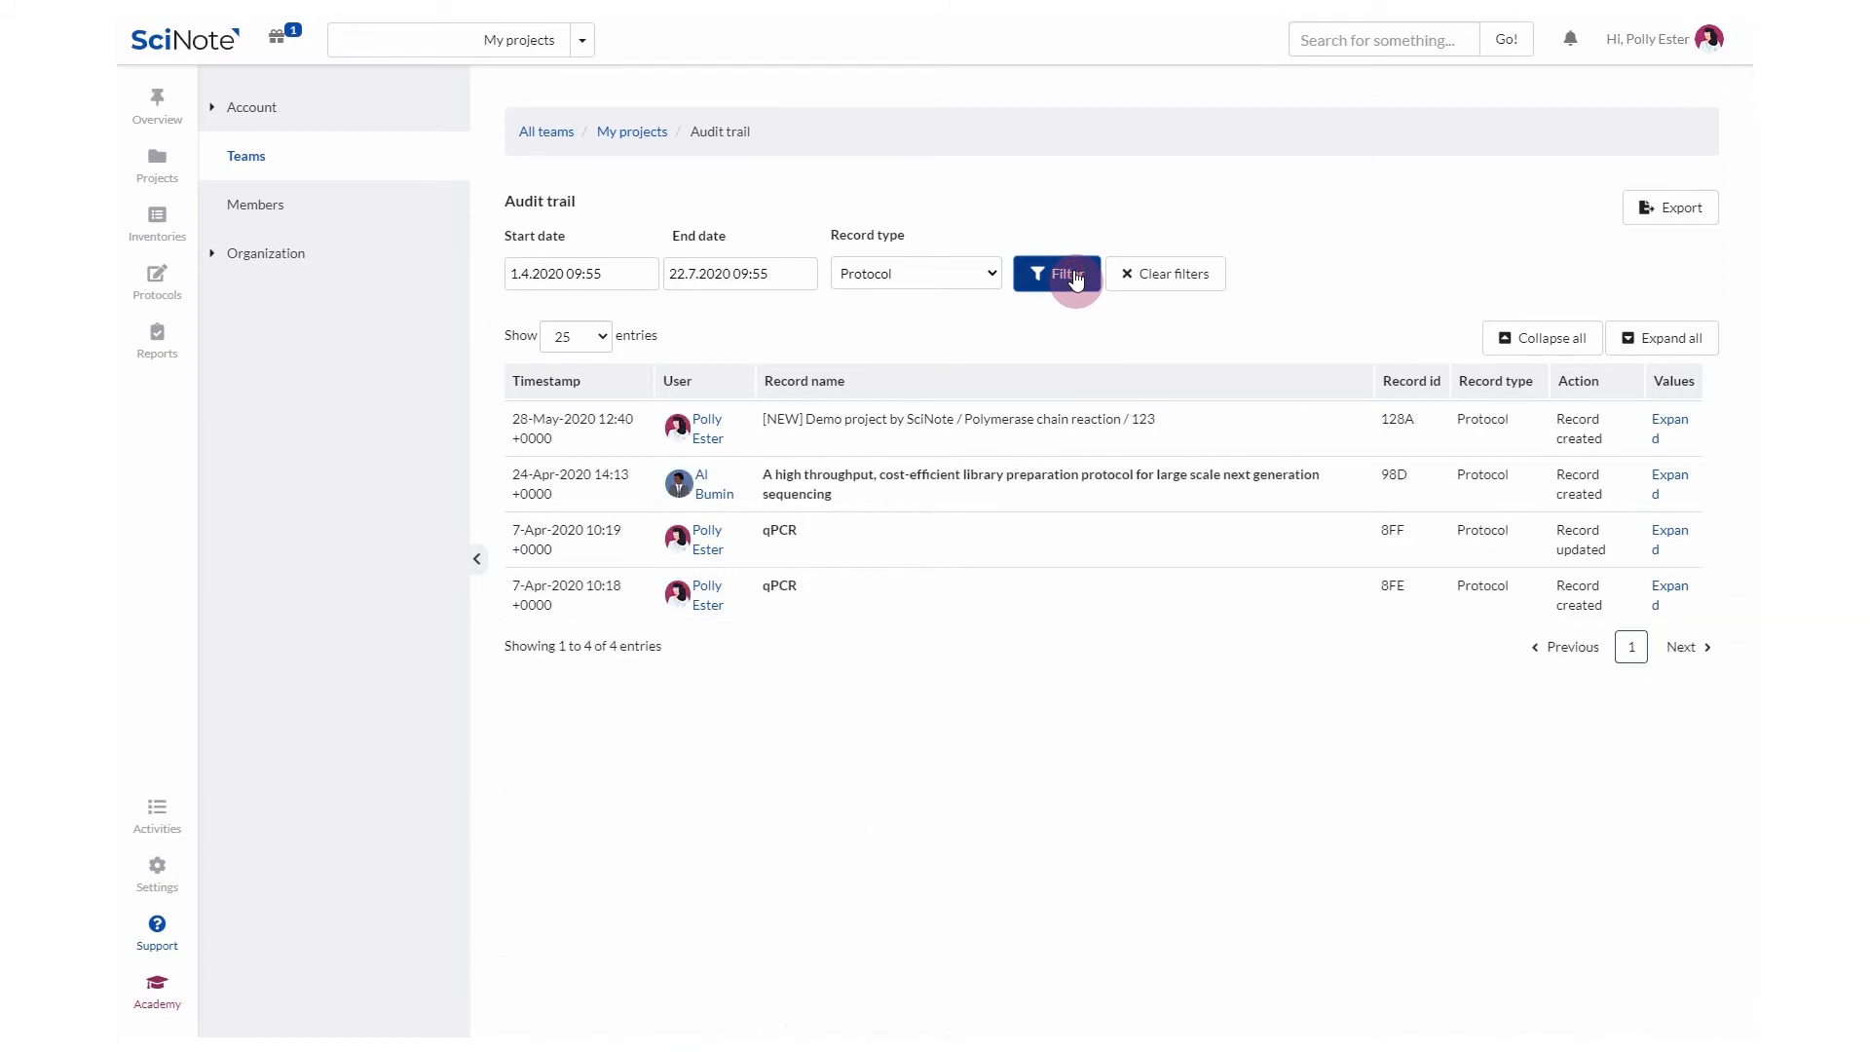
mouse_move(1126, 284)
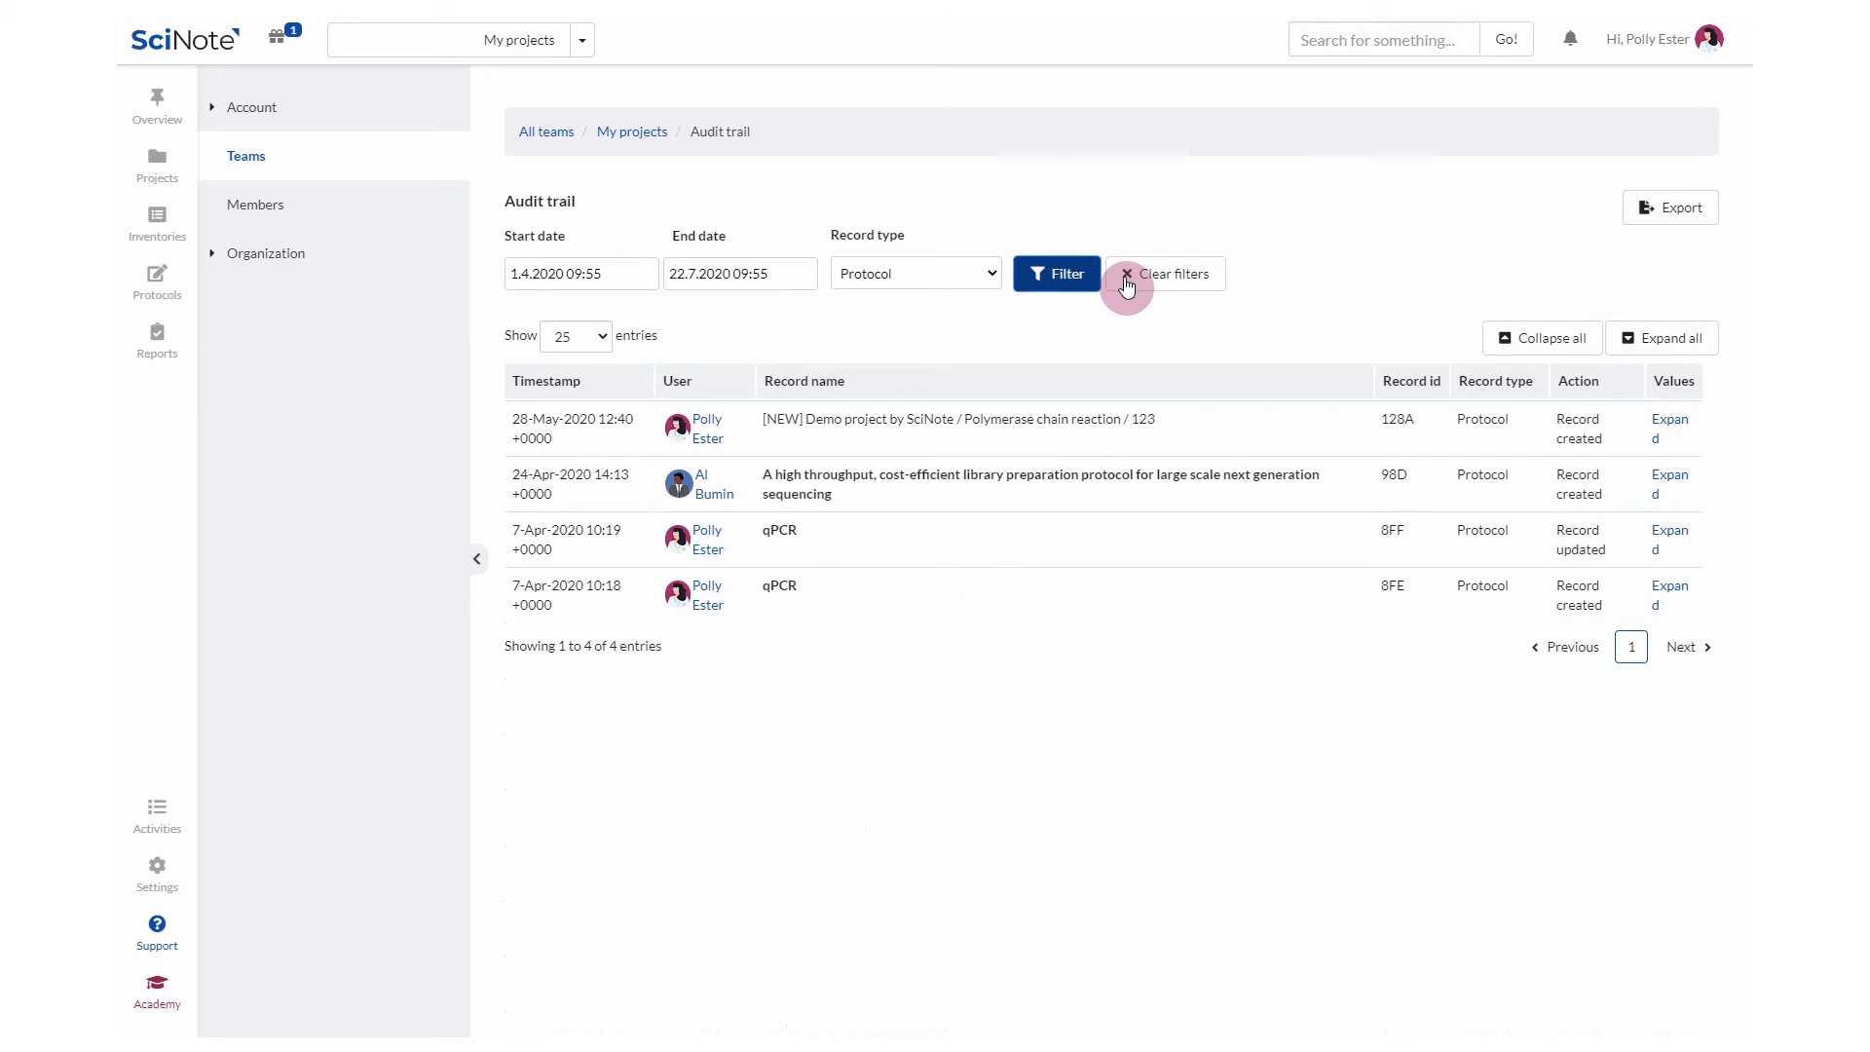
Clear all filters so the full audit trail of every record type returns
click(1165, 273)
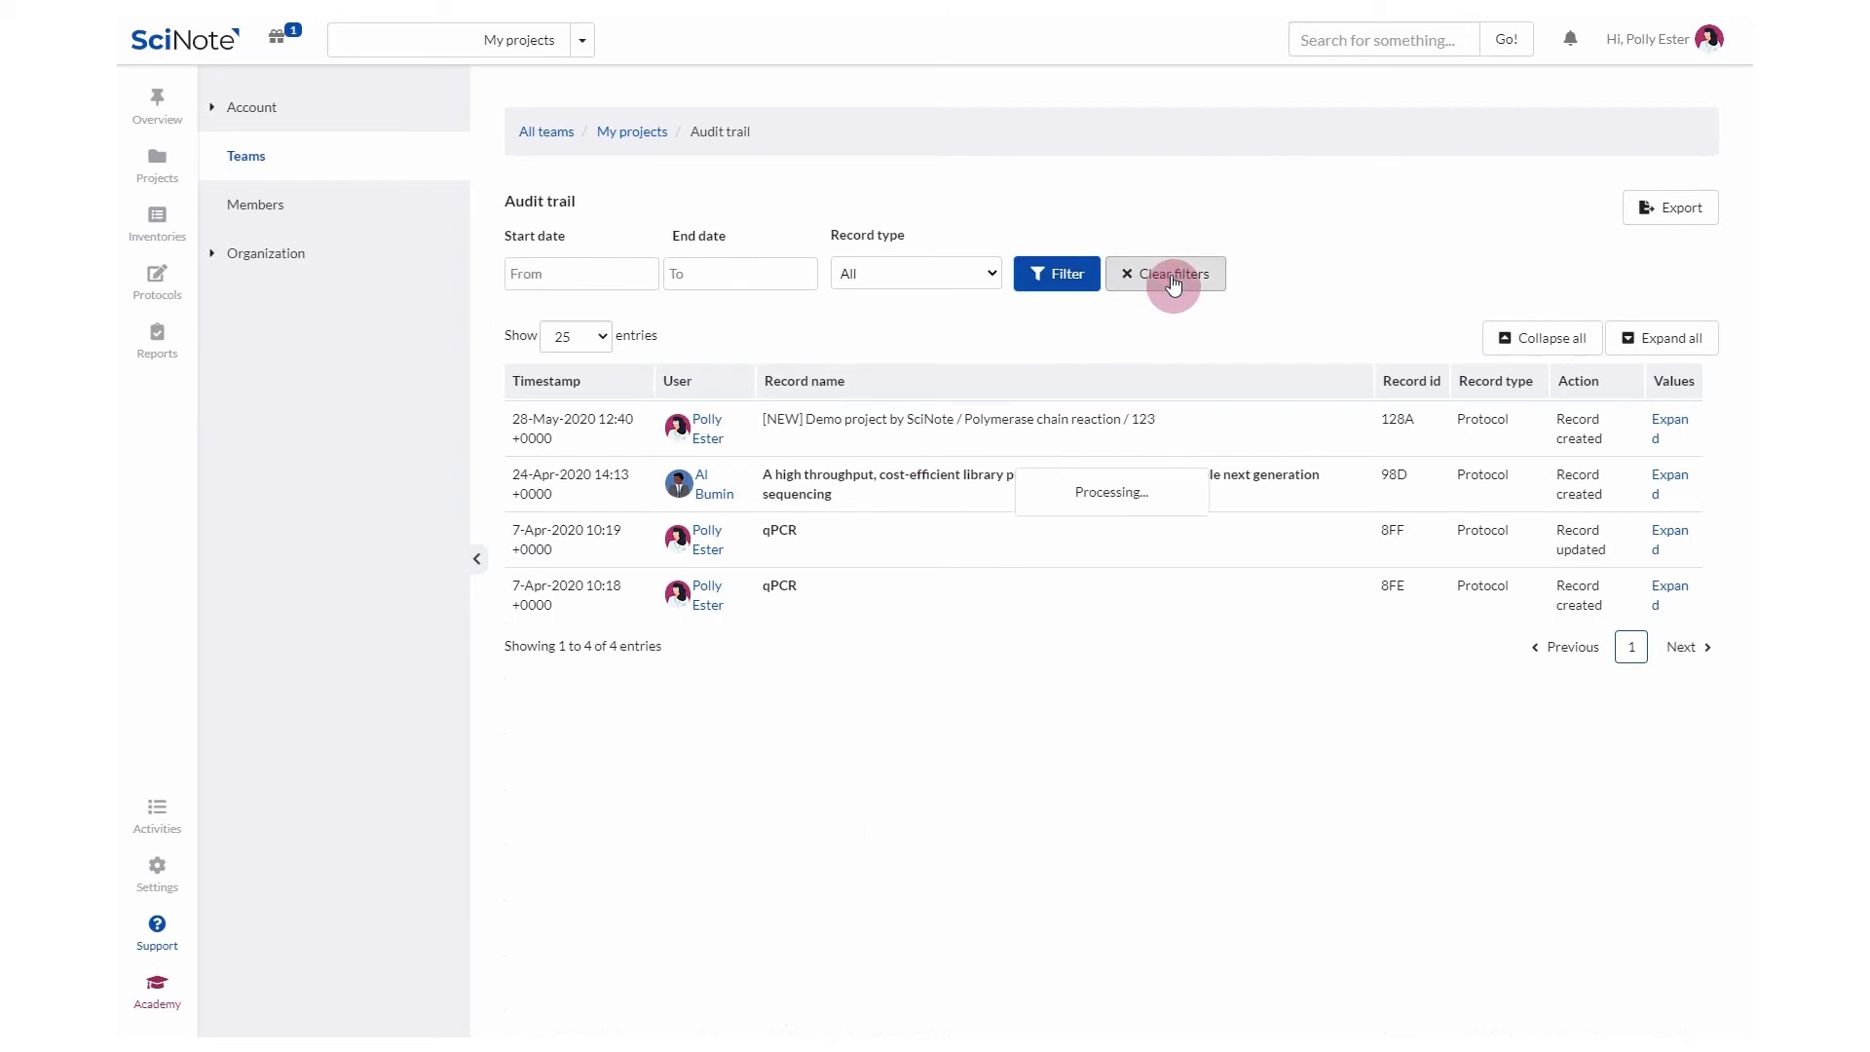
click(1167, 273)
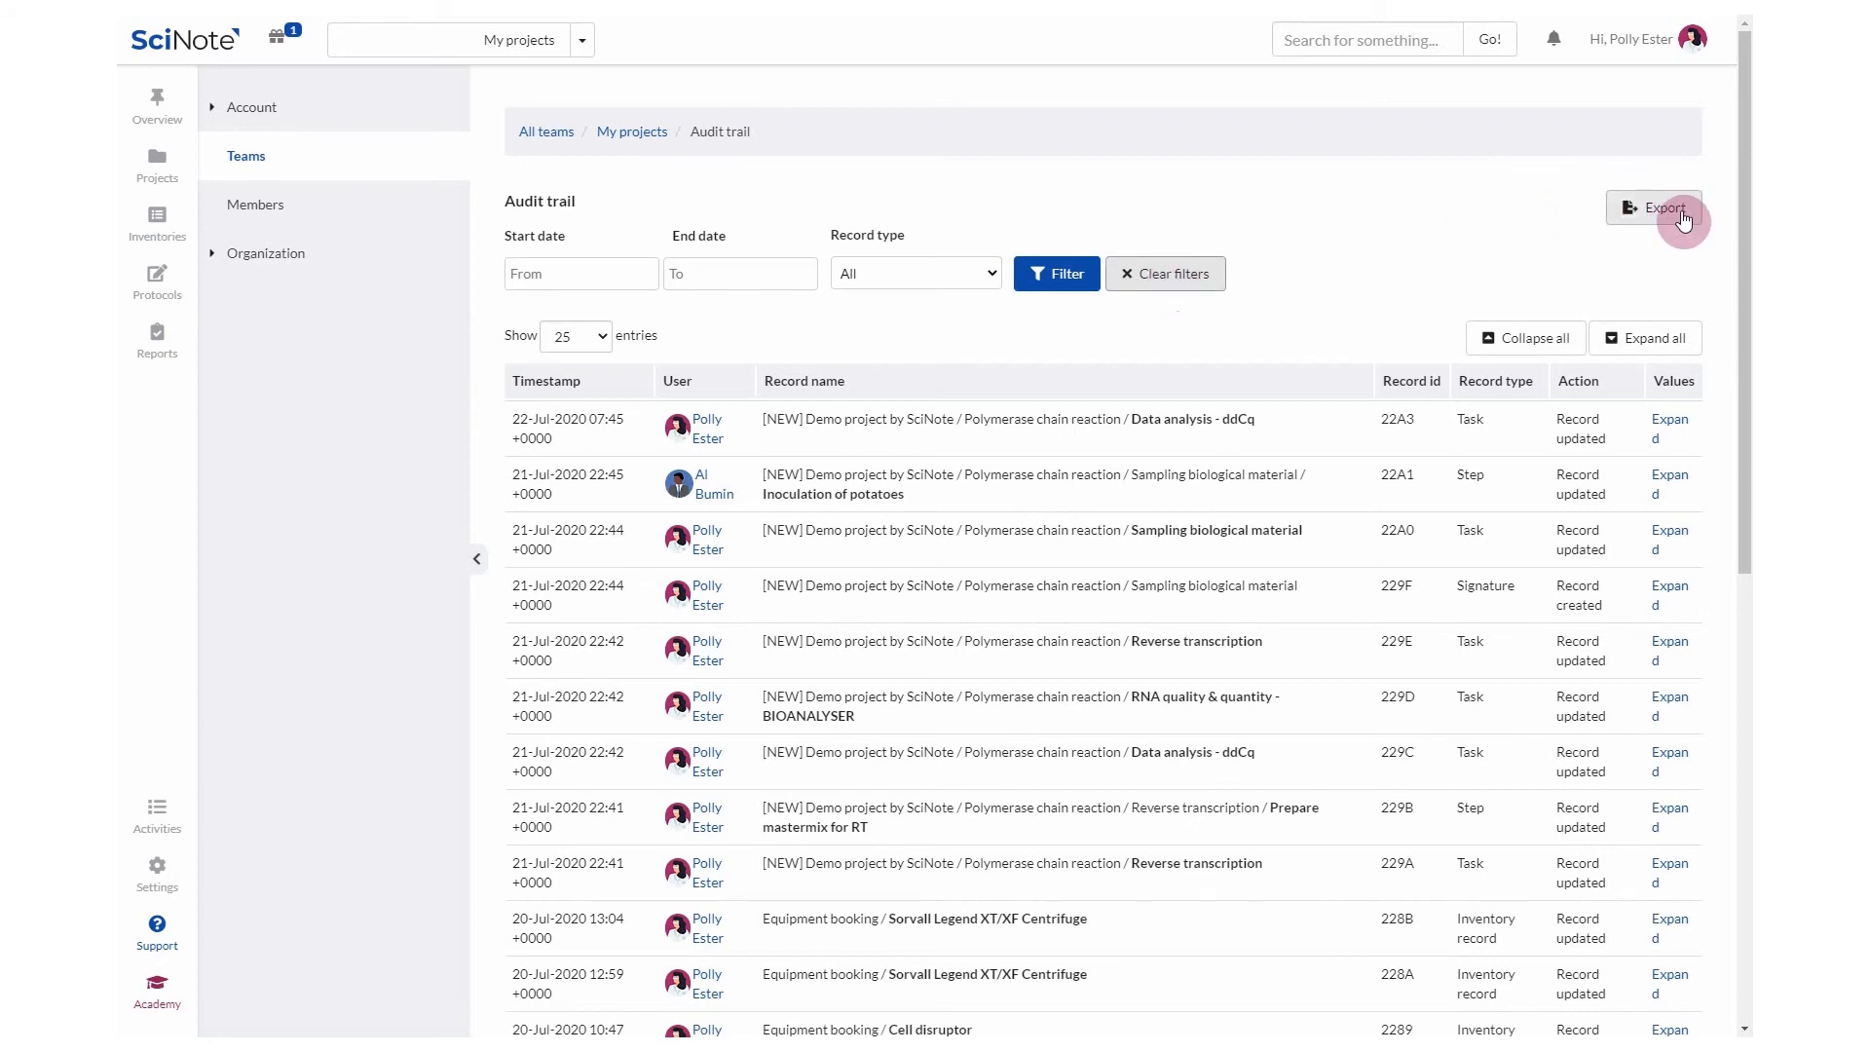
Start the CSV export of all My projects audit trail records
click(1652, 206)
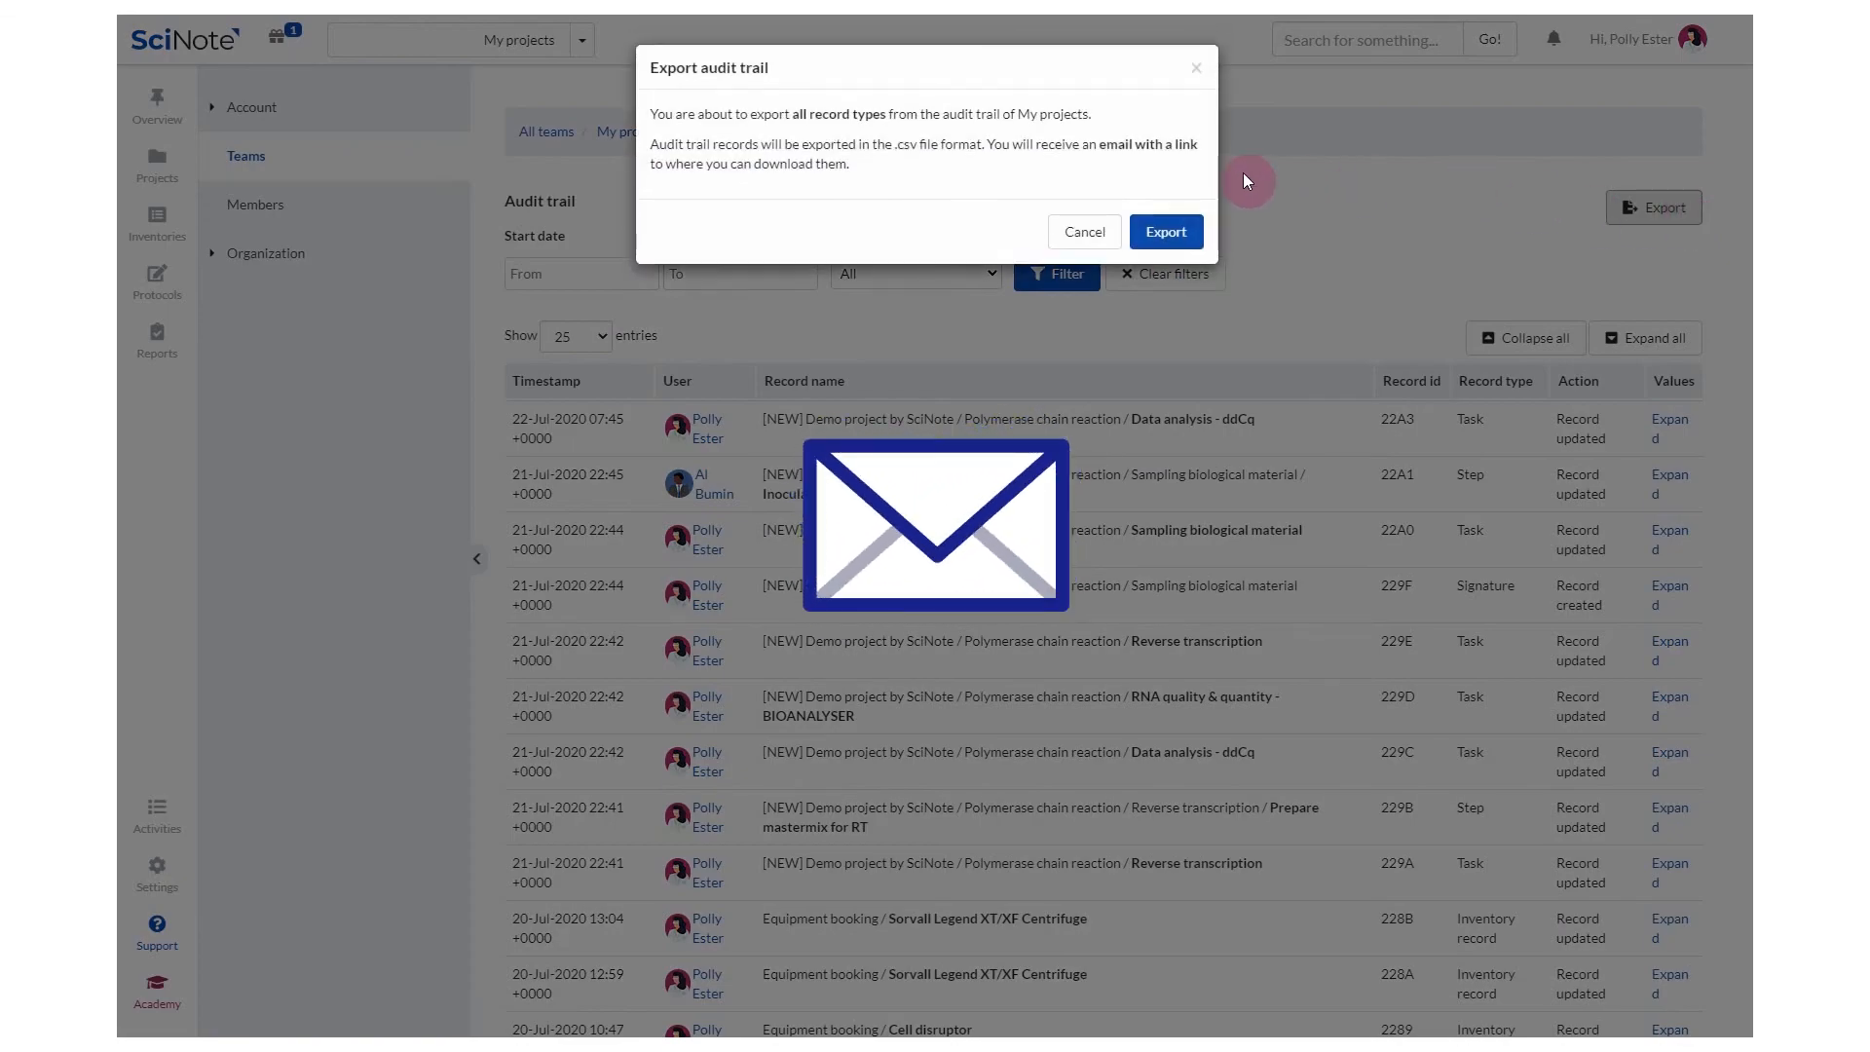
mouse_move(900, 142)
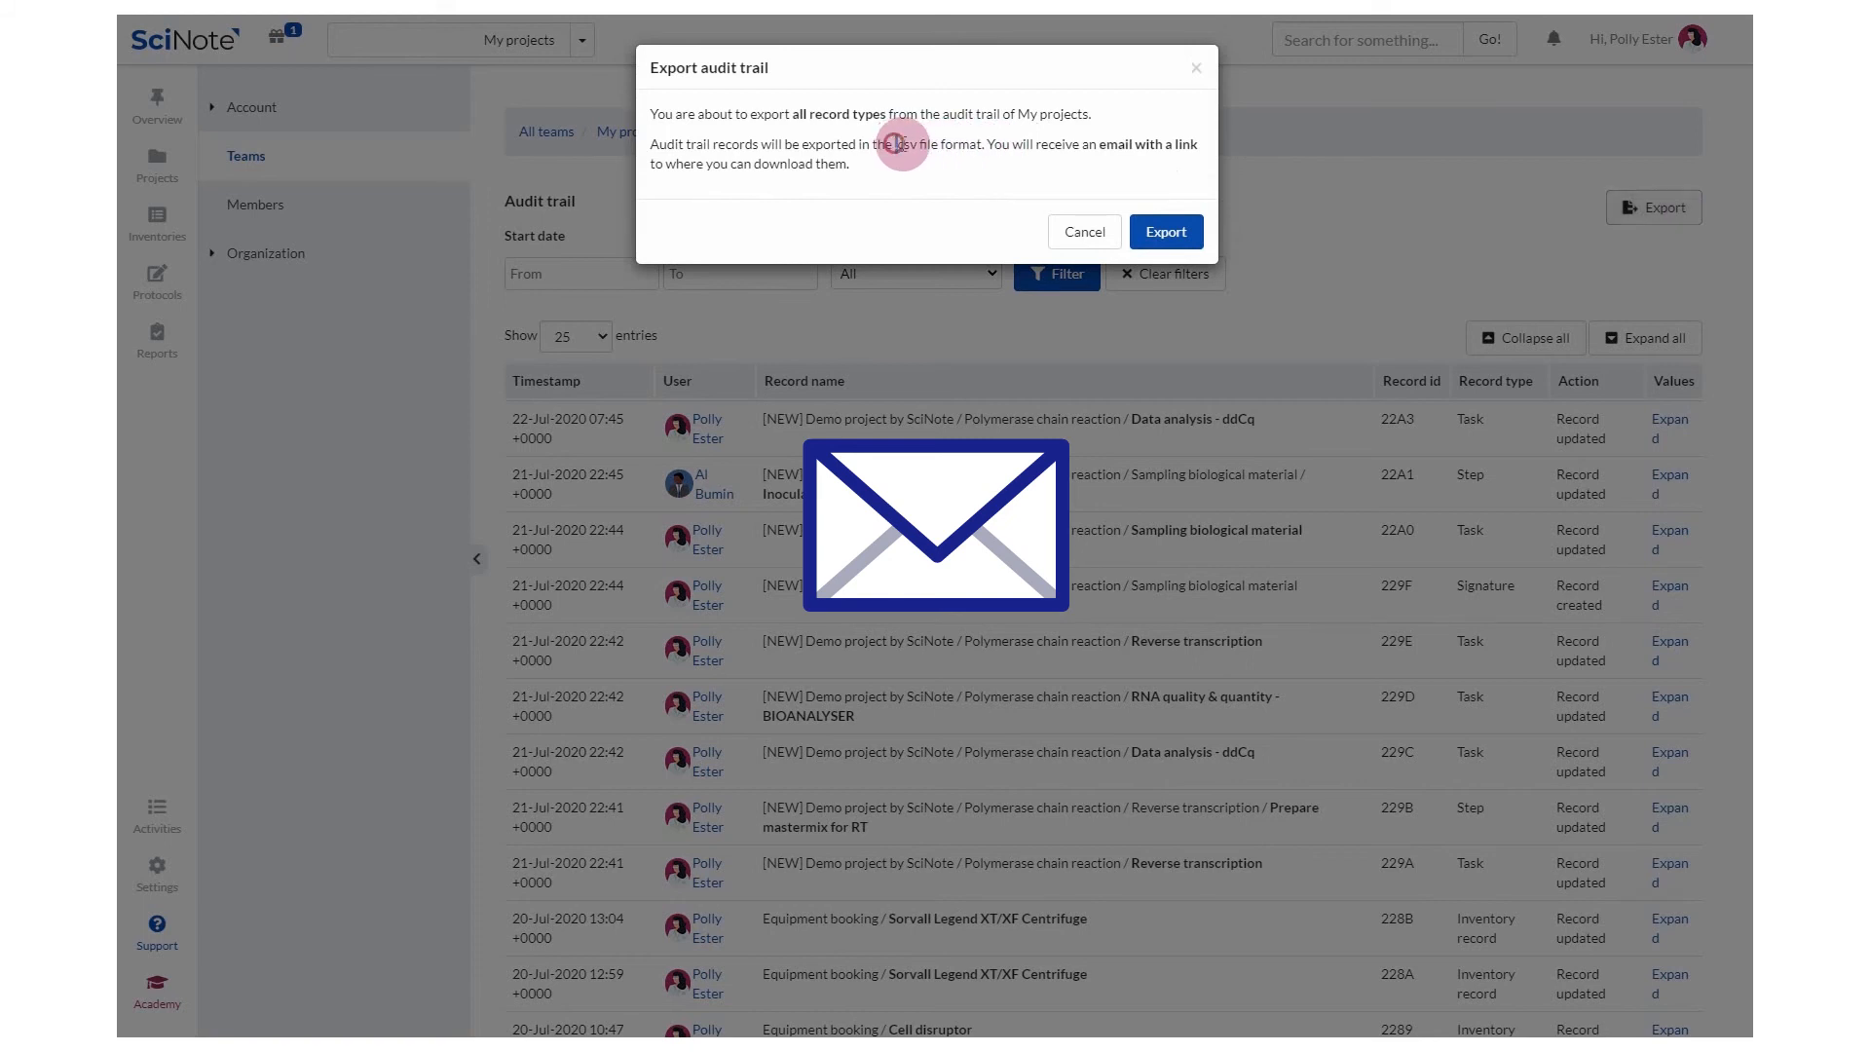